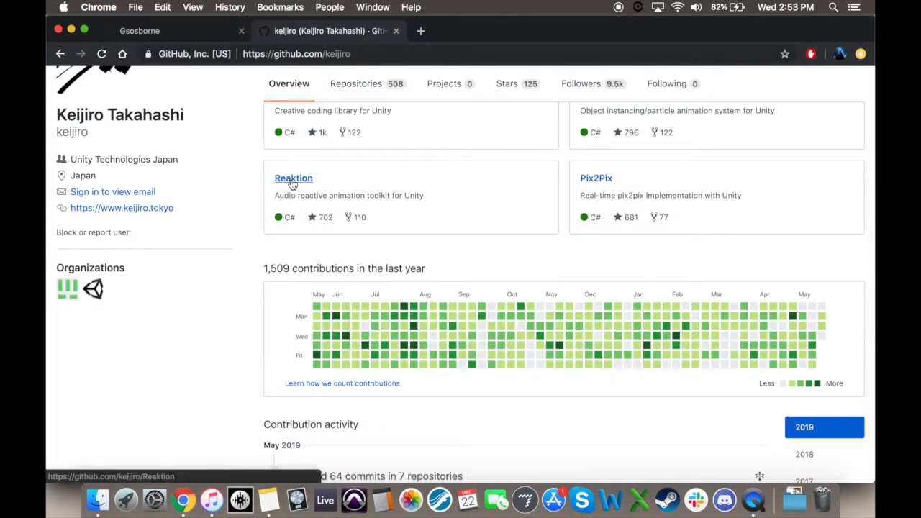
Download the Reaktion repository from GitHub as a ZIP
left_click(294, 179)
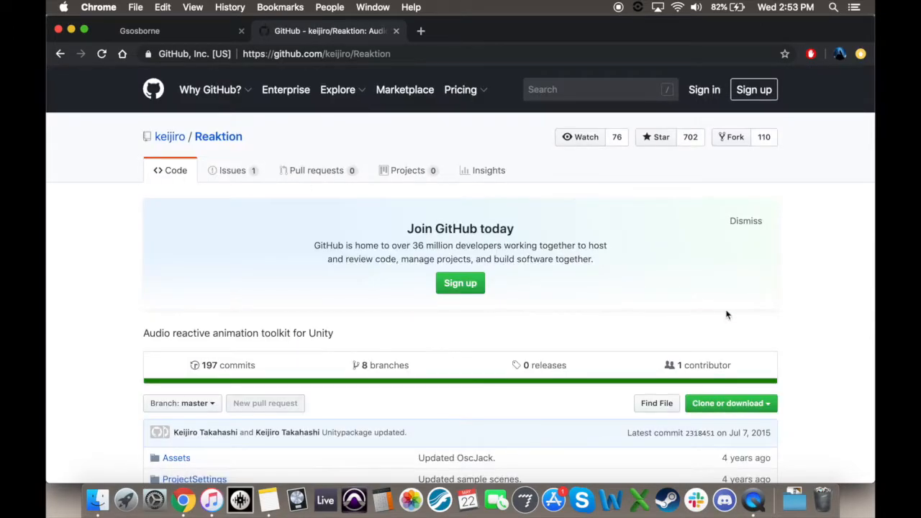
left_click(728, 402)
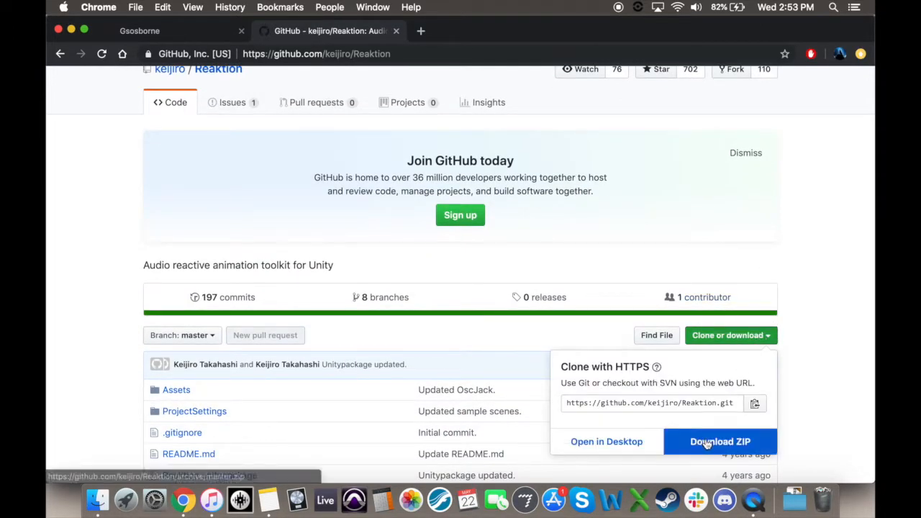
left_click(720, 441)
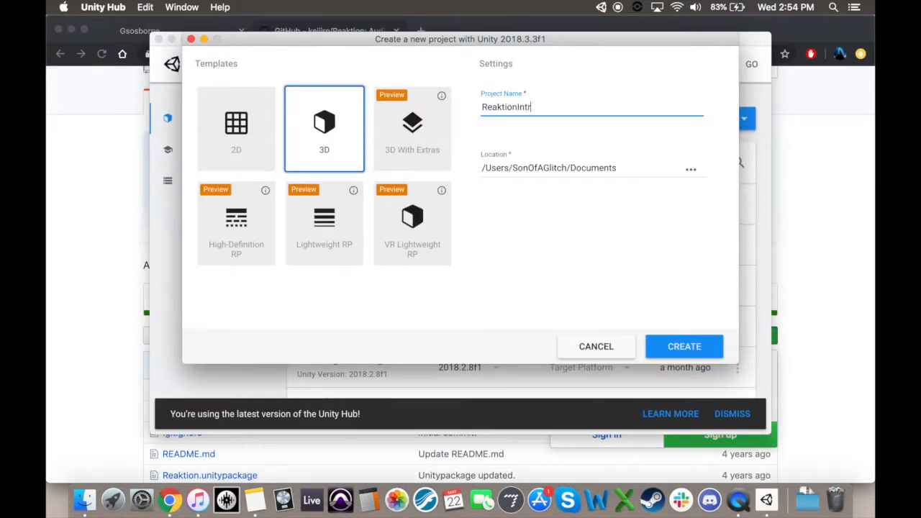
Create a new 3D Unity project named ReaktionIntroTutorial
type("oTutorial")
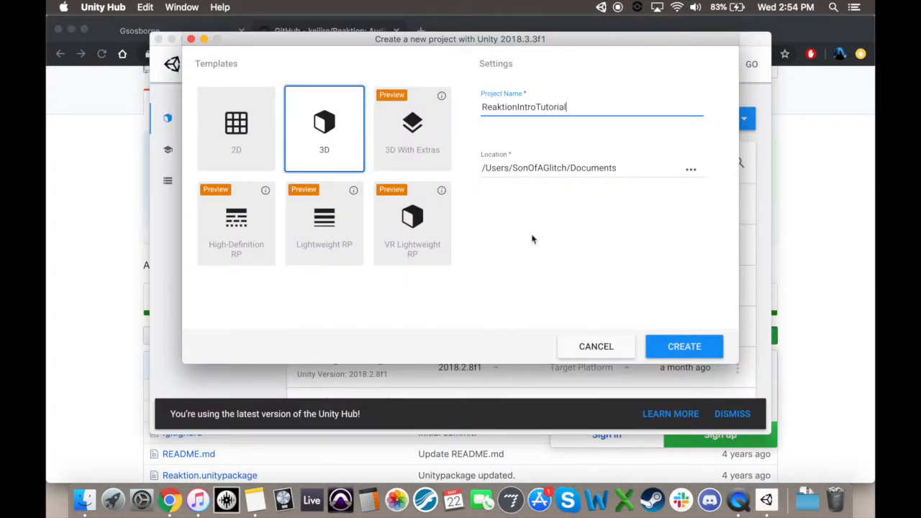
left_click(684, 345)
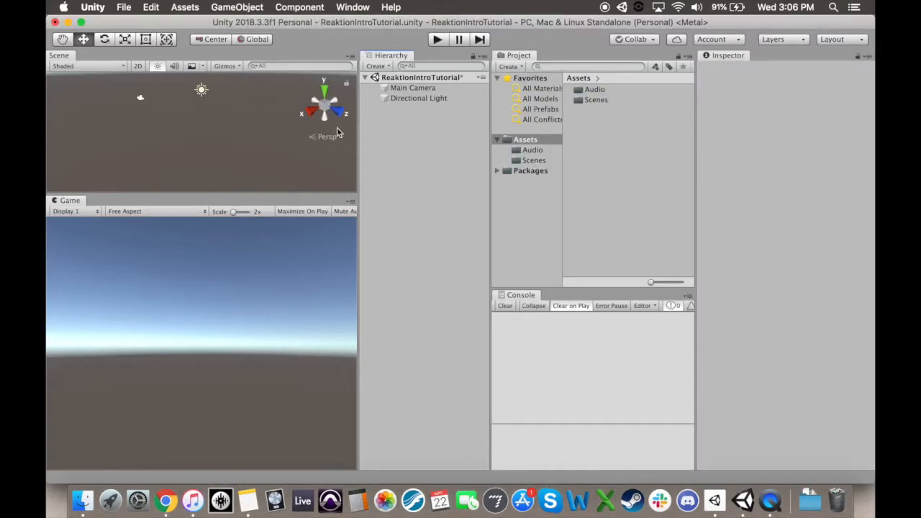
Import all contents of Reaktion.unitypackage from the Reaktion-master folder into Assets
left_click(184, 8)
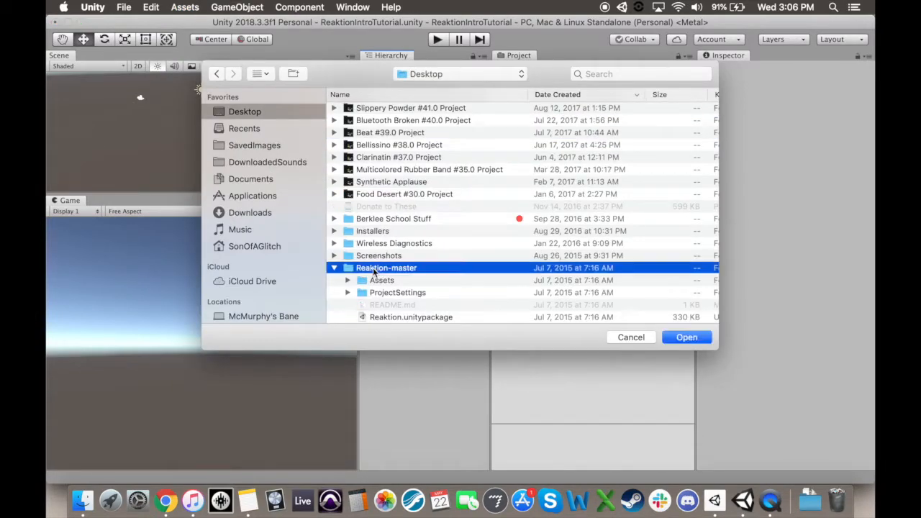
left_click(411, 316)
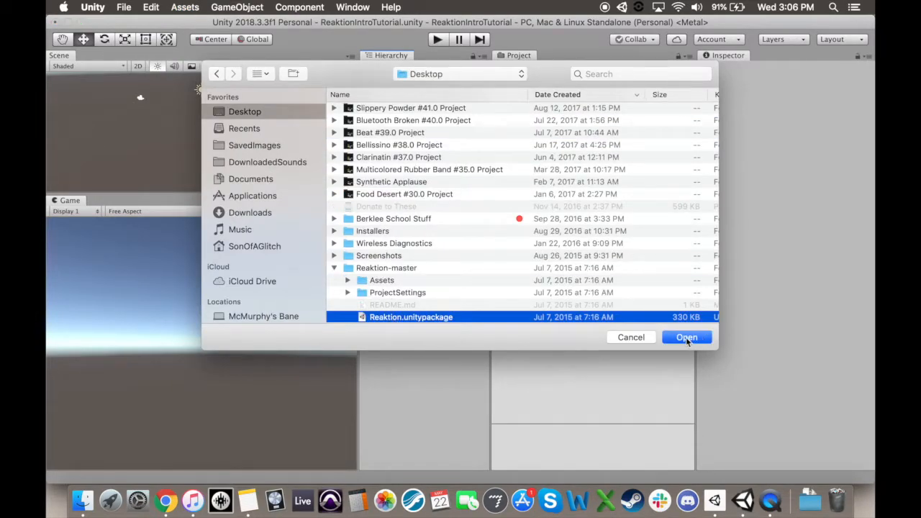
left_click(685, 337)
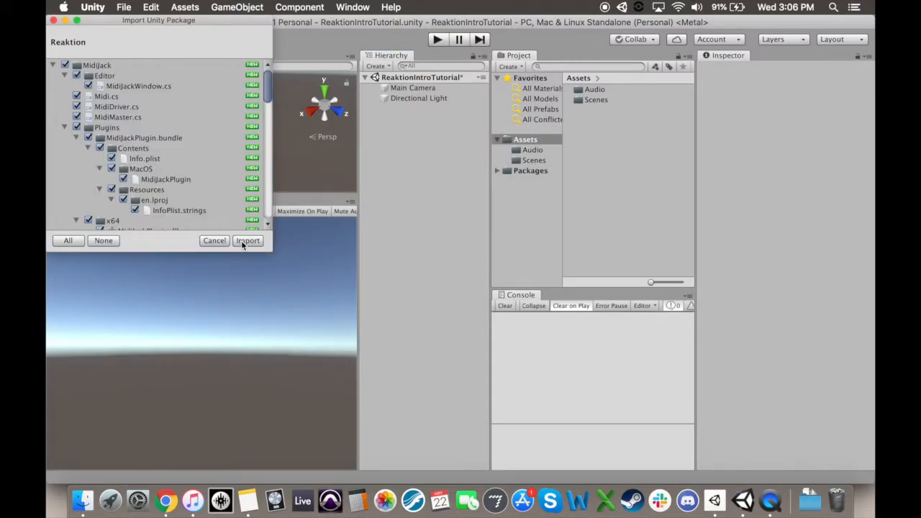
left_click(247, 240)
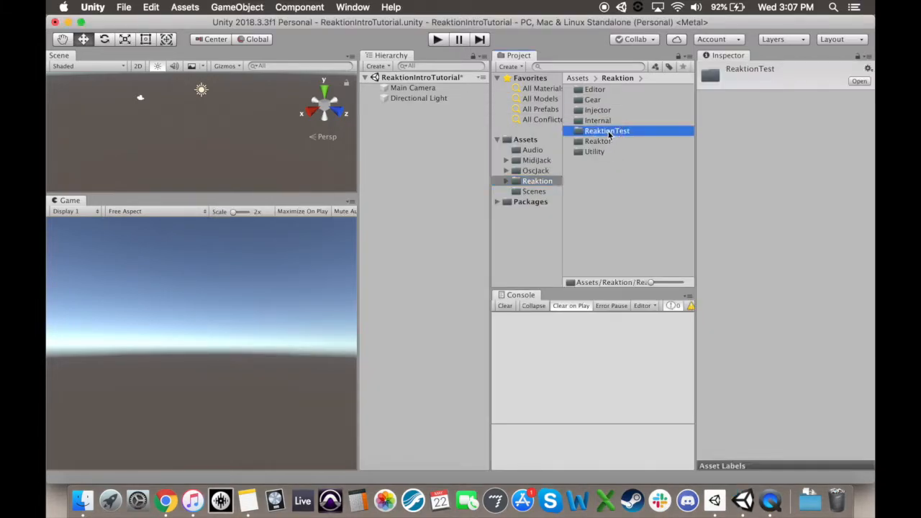
Browse the ReaktionTest, Injector and Reaktor folders and end in the Gear folder's components
double_click(607, 130)
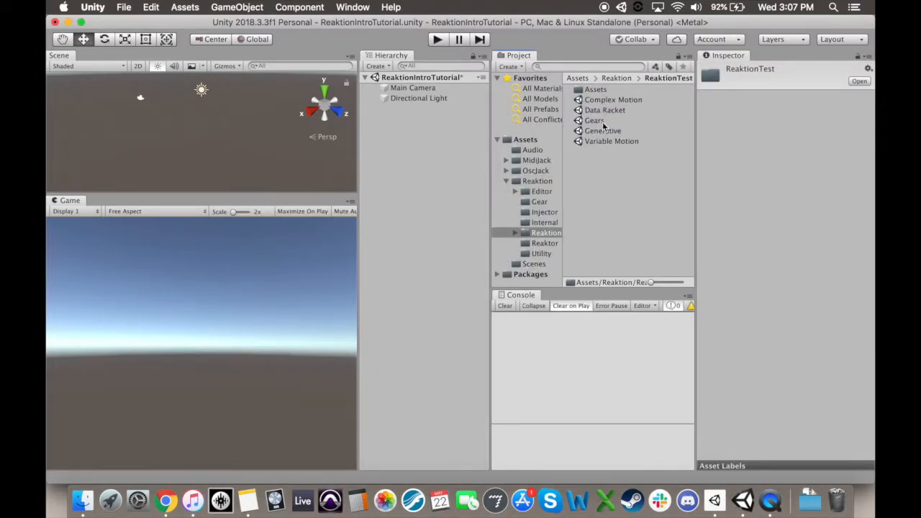
left_click(613, 99)
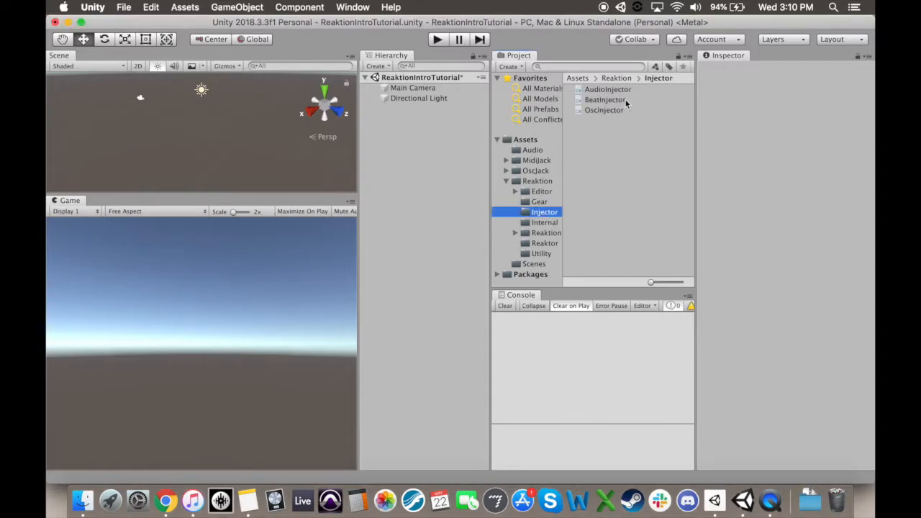
mouse_move(626, 132)
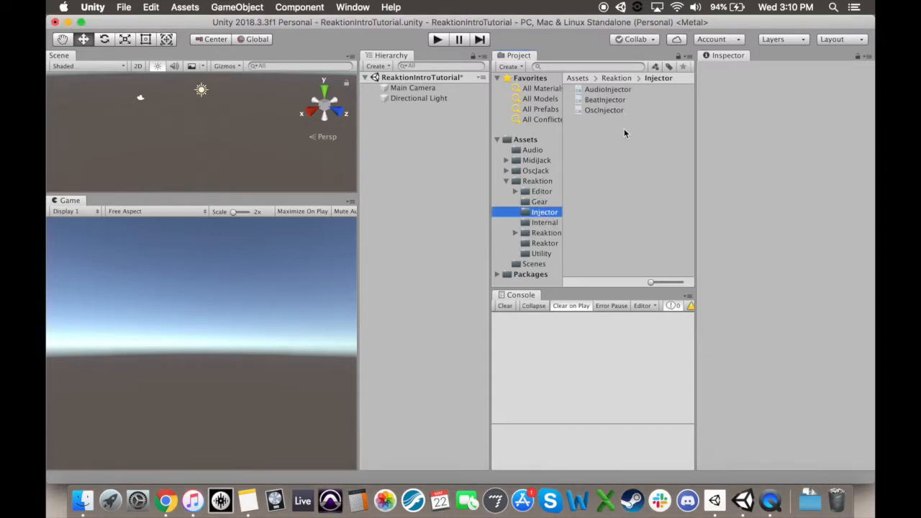
mouse_move(530, 182)
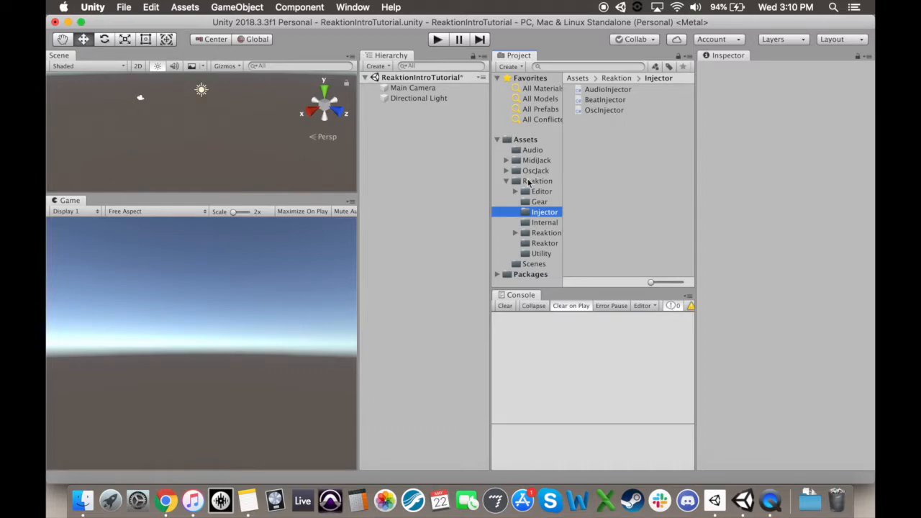
left_click(544, 242)
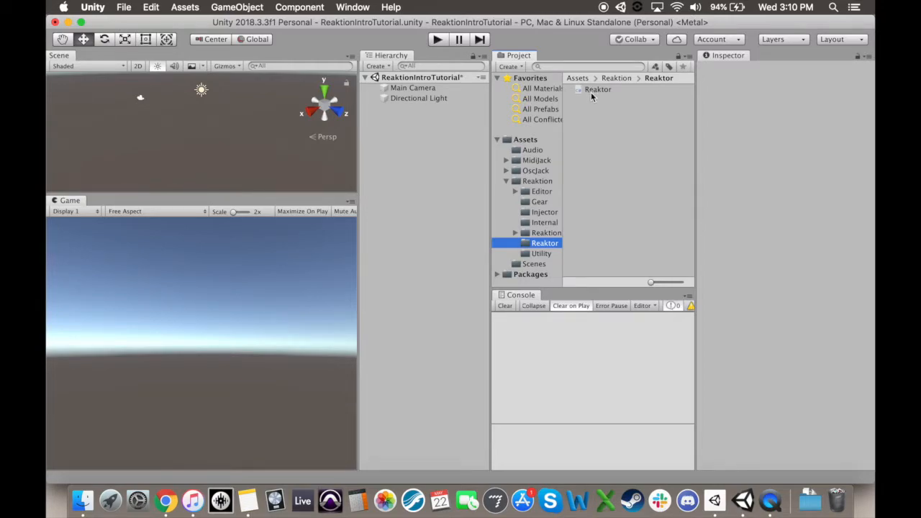
left_click(539, 202)
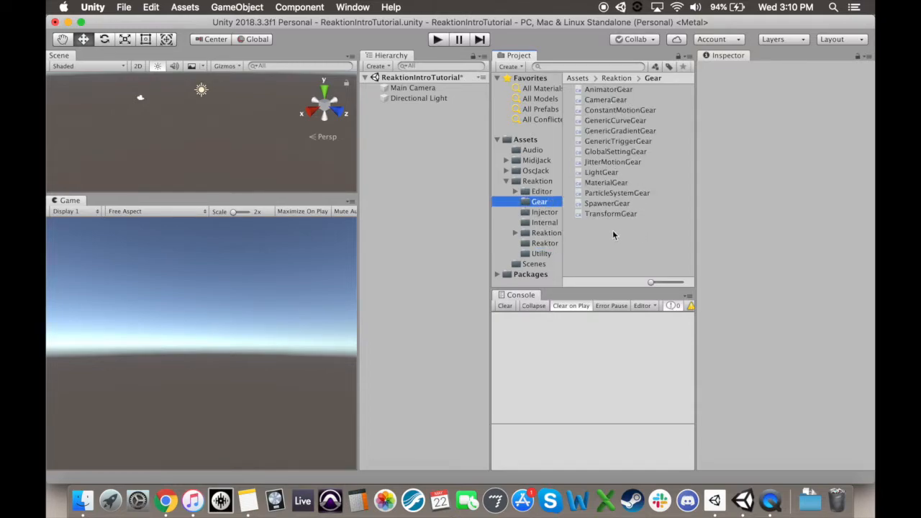
mouse_move(622, 252)
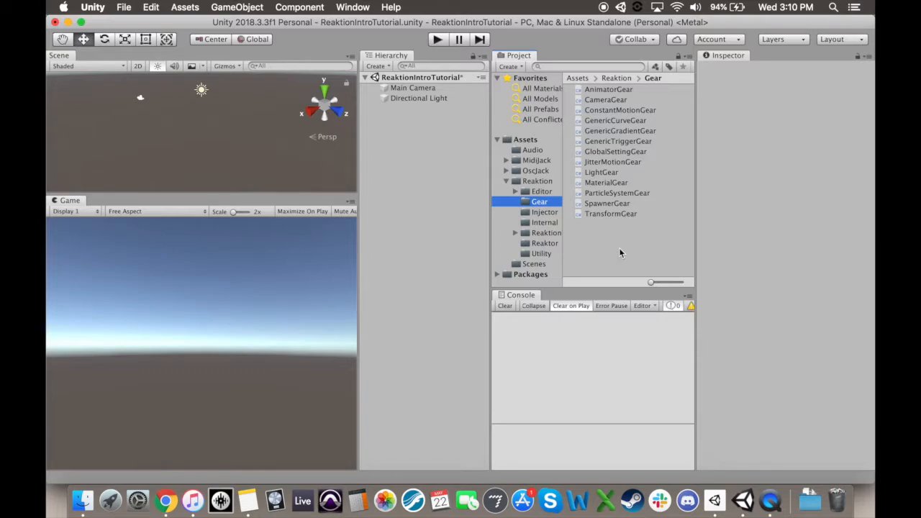
left_click(377, 66)
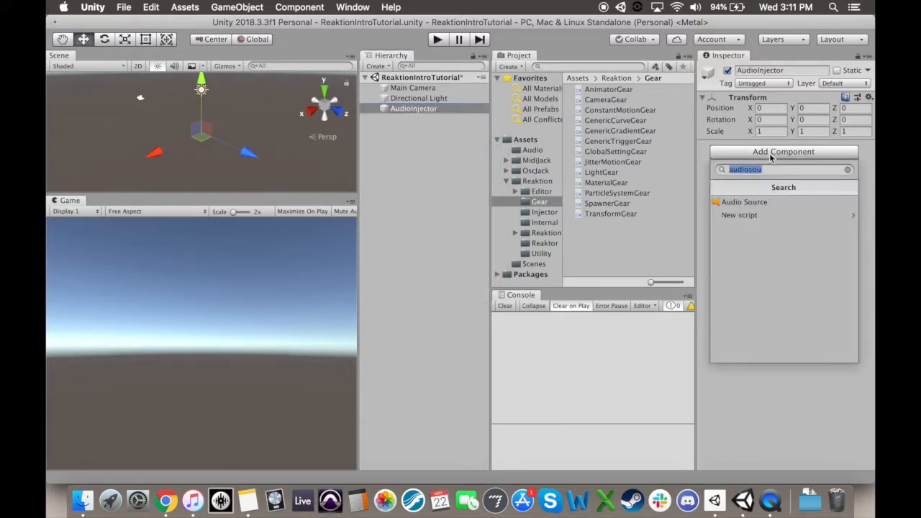
Add an Audio Source component to the AudioInjector object
left_click(744, 202)
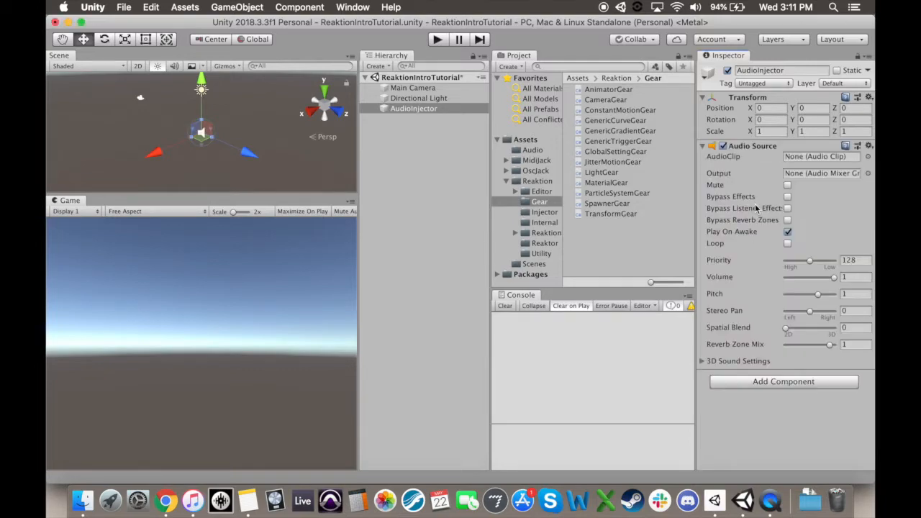
left_click(532, 149)
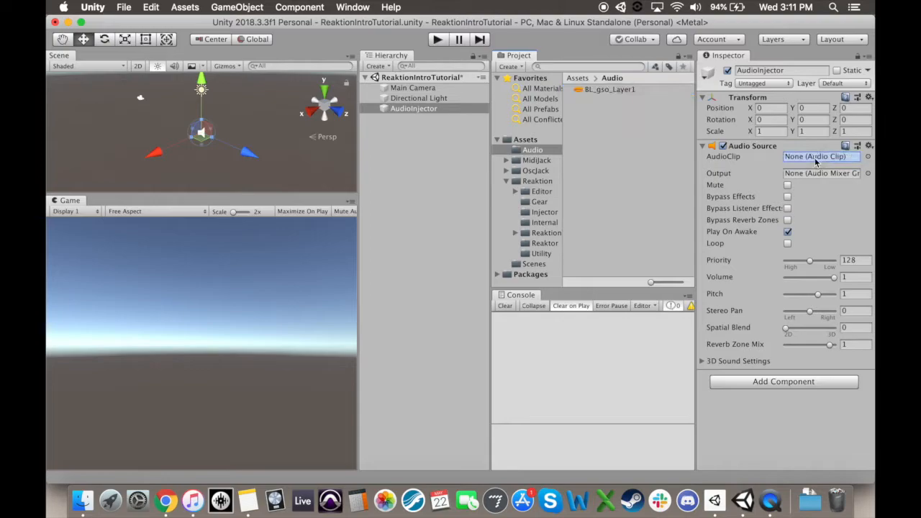
left_click(702, 145)
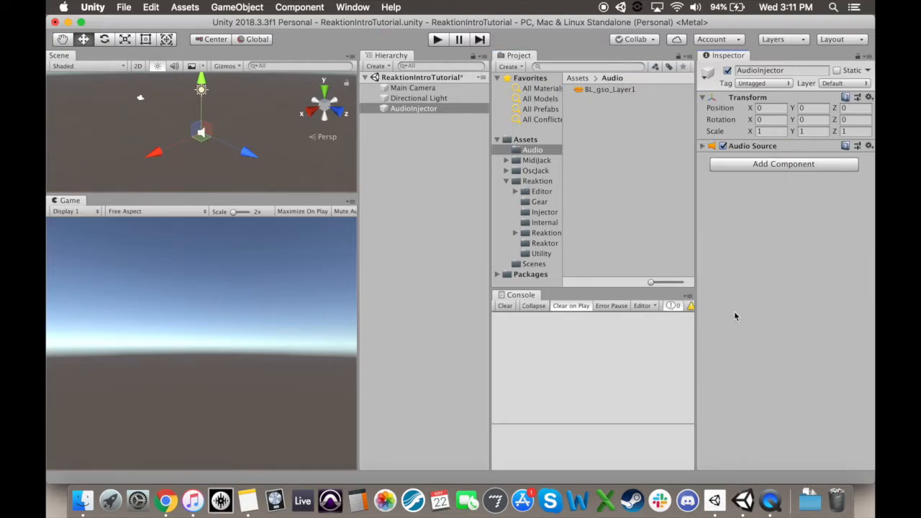
Add the Audio Injector script component to the AudioInjector object
left_click(782, 164)
type("audio in")
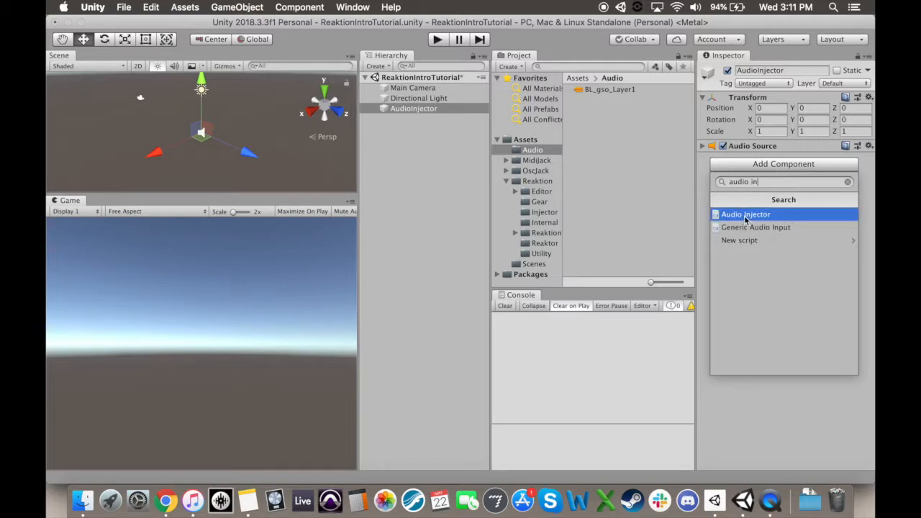
left_click(745, 213)
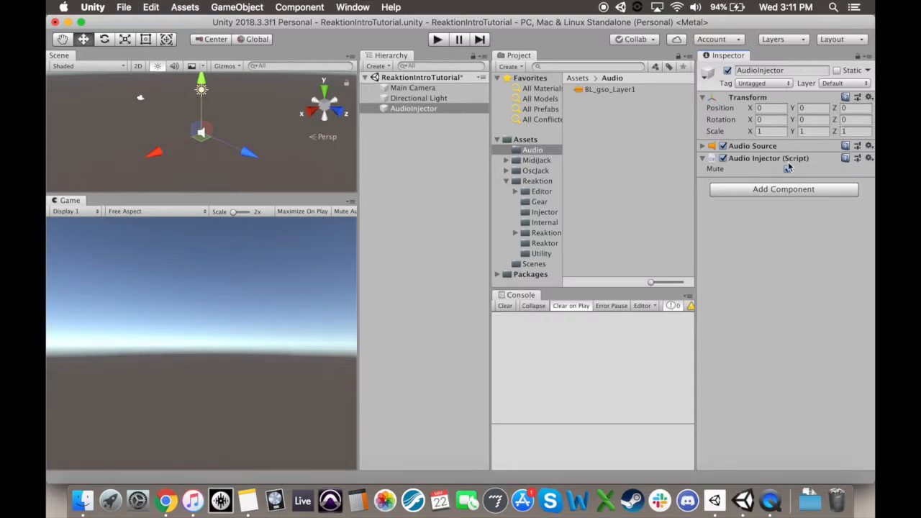
left_click(787, 168)
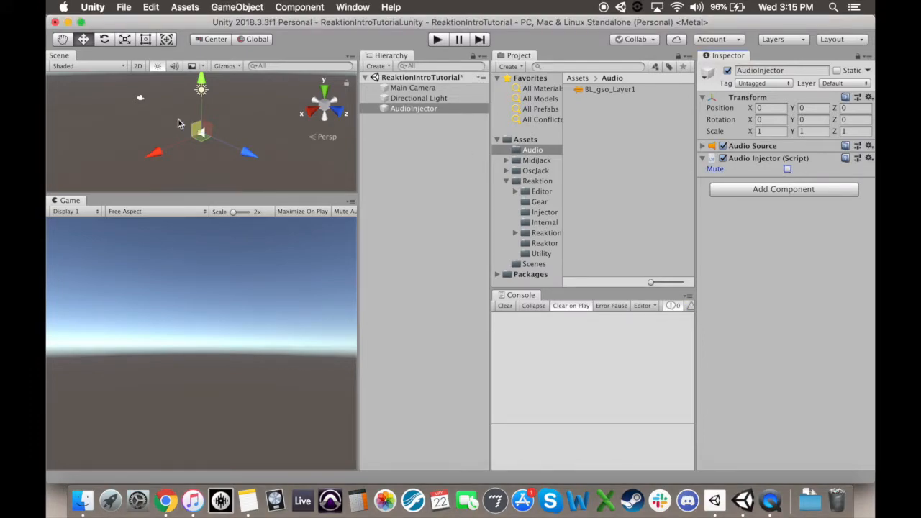
Create an empty Reaktor object carrying the Reaktor script
left_click(376, 67)
type("Reaktor")
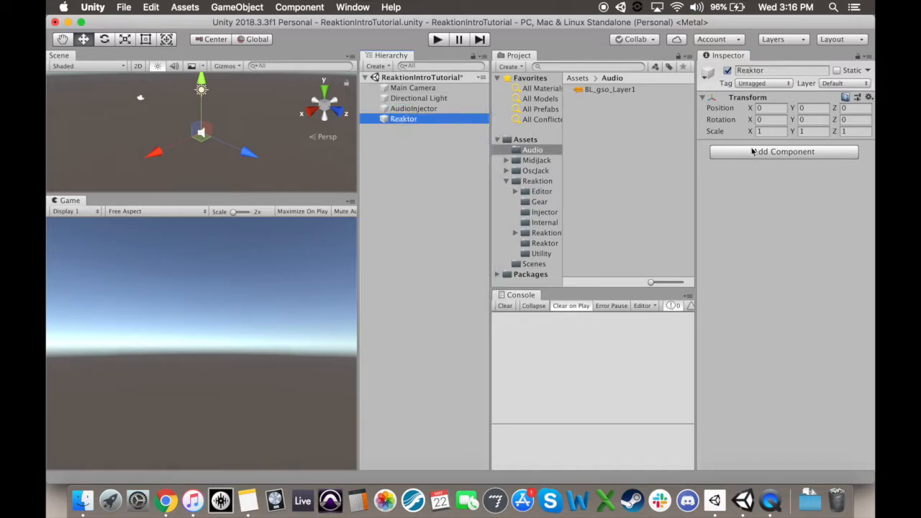
left_click(782, 151)
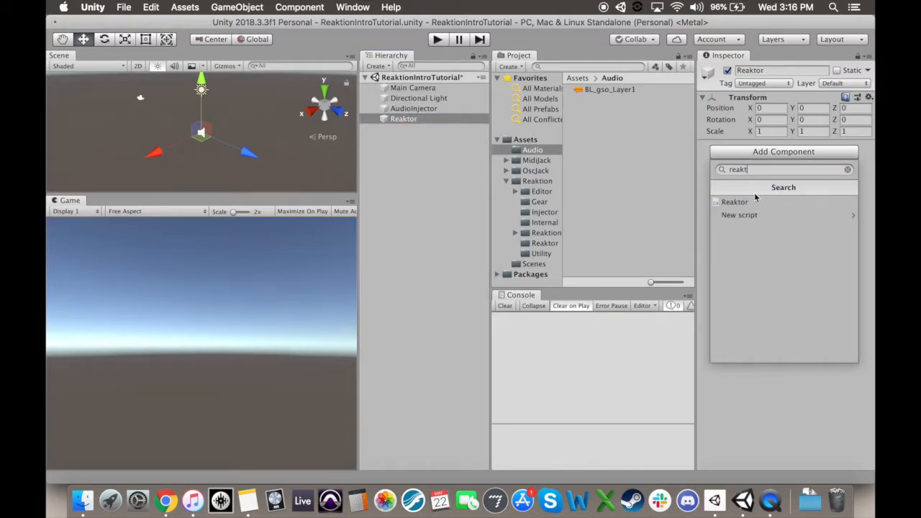
left_click(733, 201)
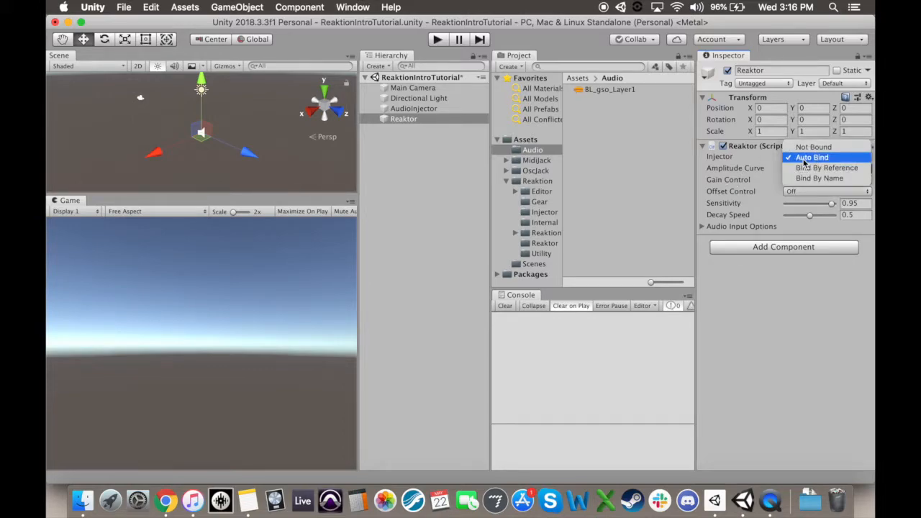
Set the Reaktor's injector to Bind By Reference with AudioInjector as the reference
left_click(825, 167)
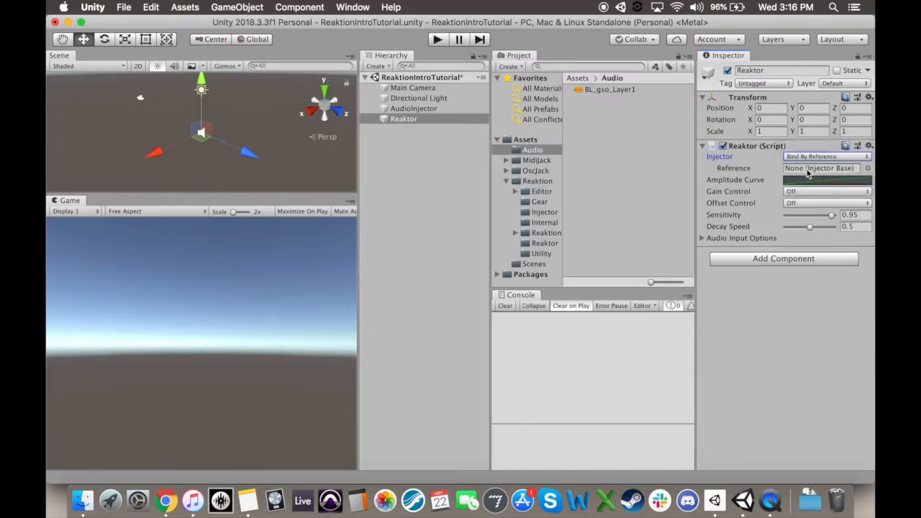
left_click(414, 109)
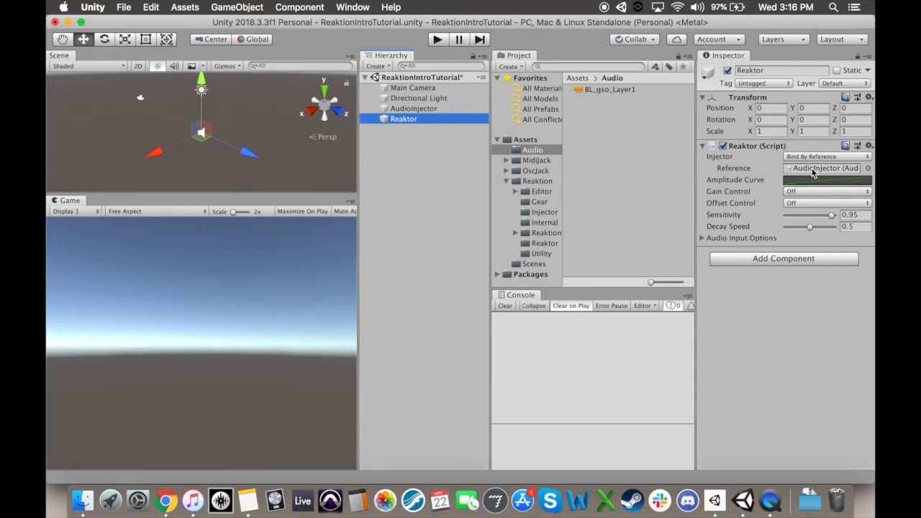
left_click(377, 66)
type("trans")
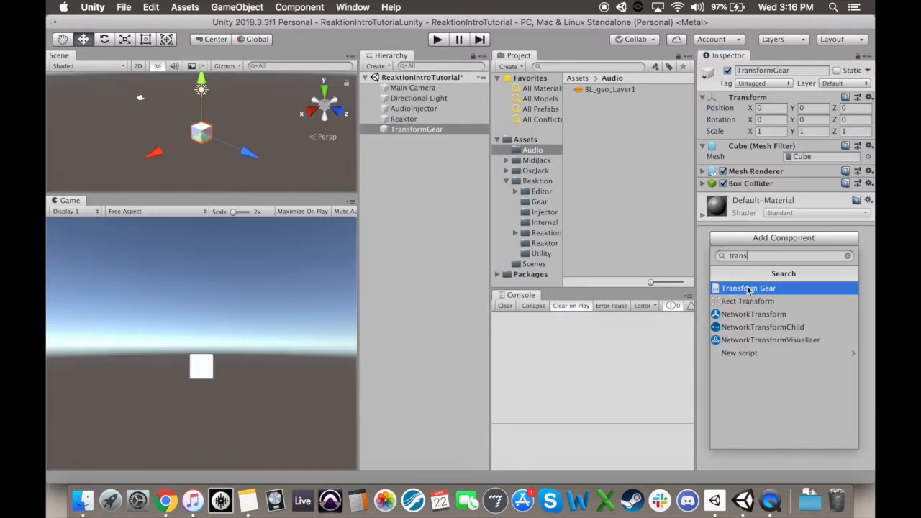
Add a Transform Gear bound by reference to the Reaktor object
left_click(748, 288)
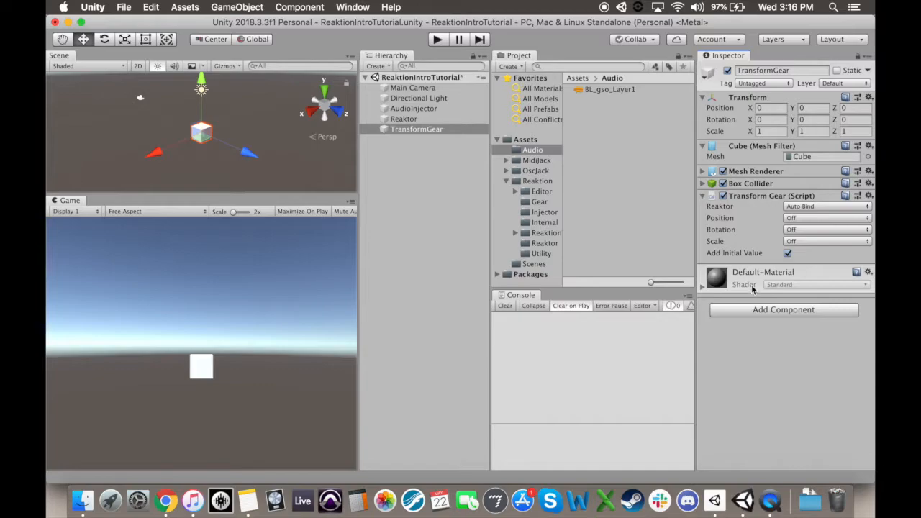
left_click(826, 207)
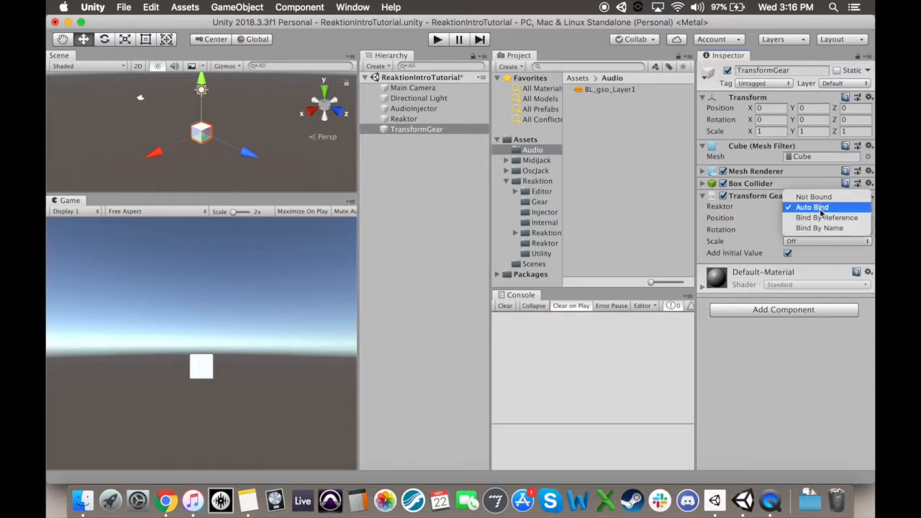
left_click(825, 217)
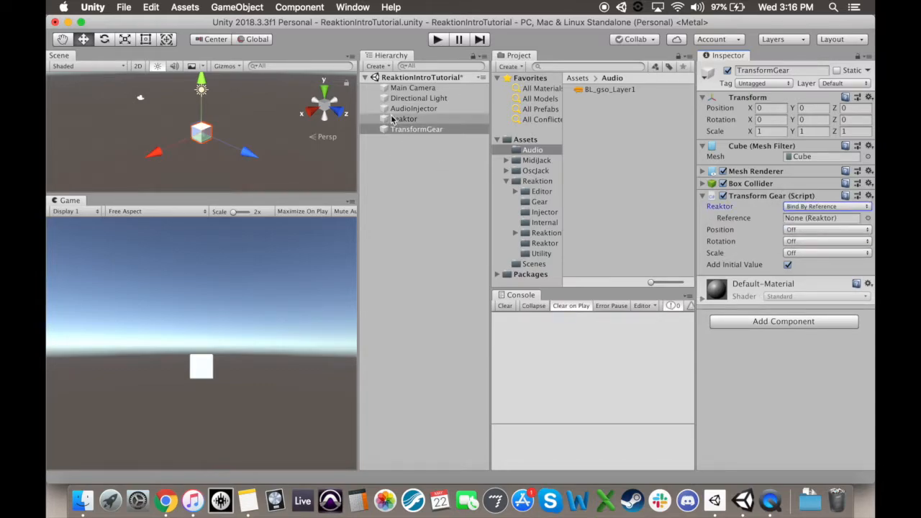
left_click(415, 129)
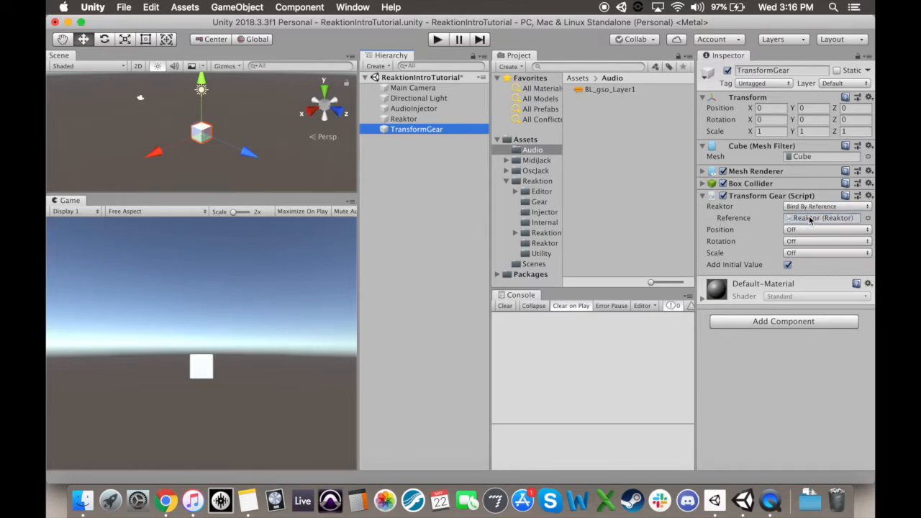
Set the gear's Position to Y Axis with Max 1 and test-play the scene
left_click(826, 229)
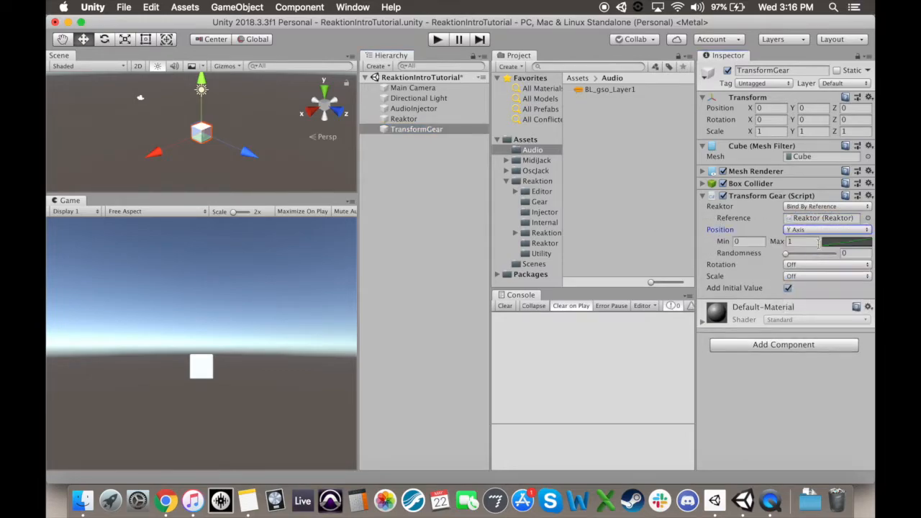
left_click(803, 241)
type("5")
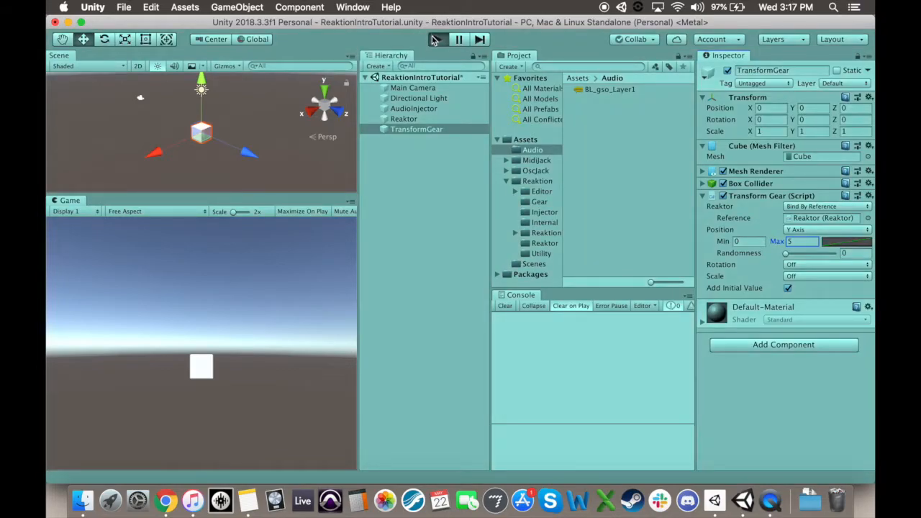
left_click(437, 41)
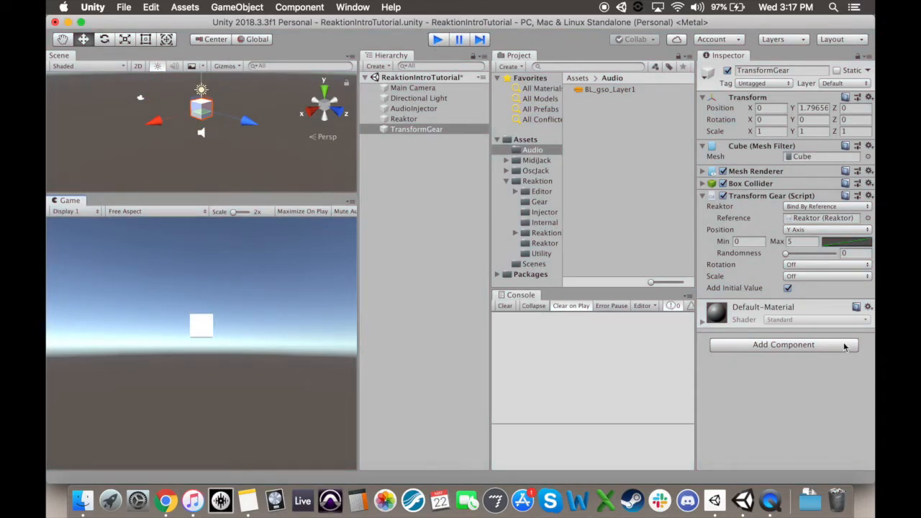
Create an empty object named BeatInjector with the Beat Injector component
left_click(415, 108)
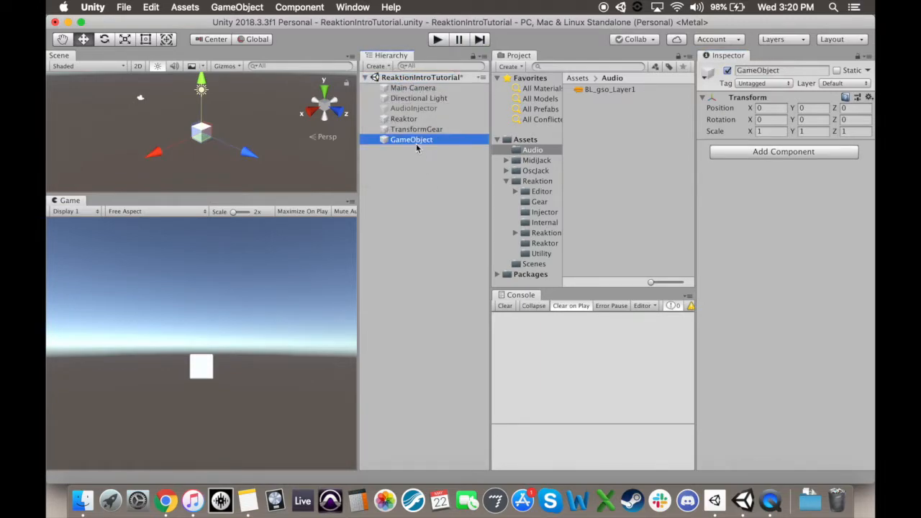
double_click(411, 140)
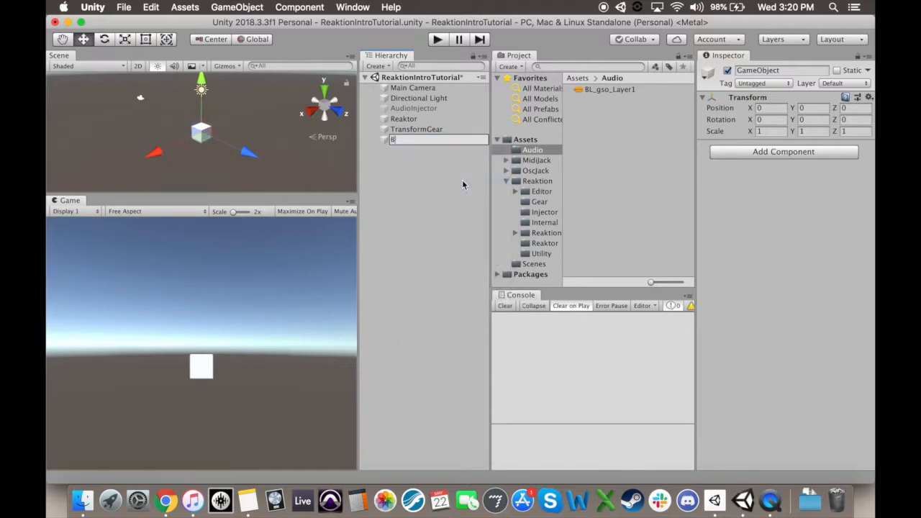
type("BeatInjector")
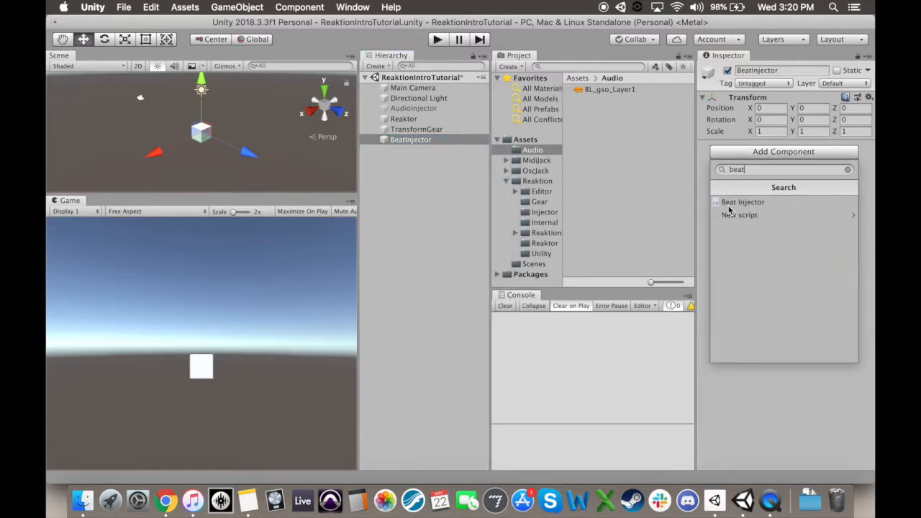
left_click(742, 202)
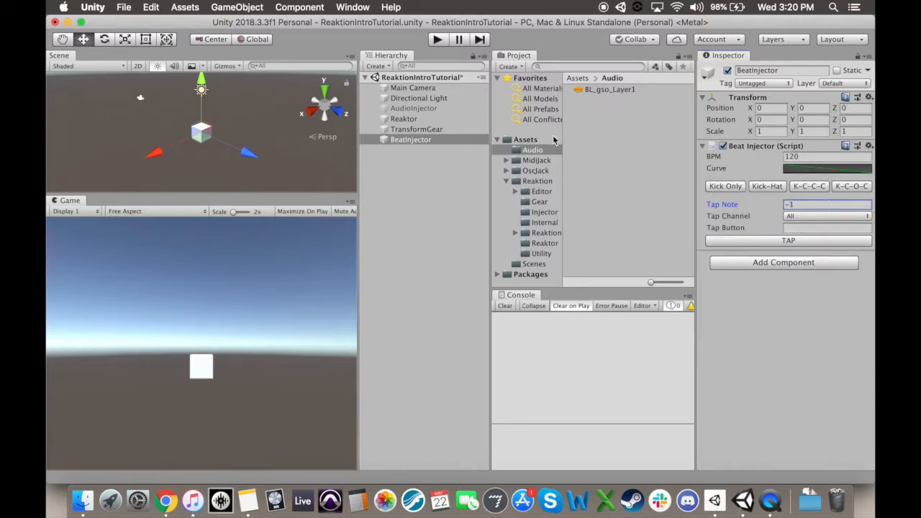
left_click(410, 139)
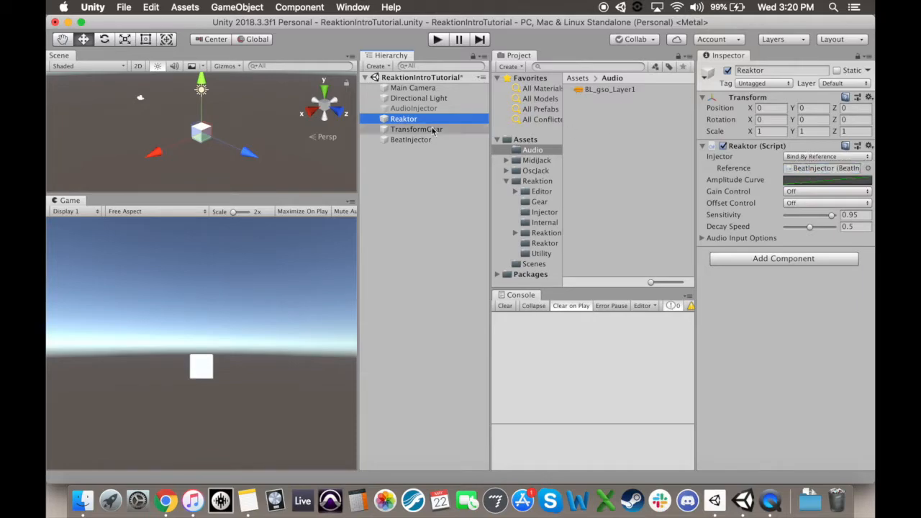
left_click(411, 138)
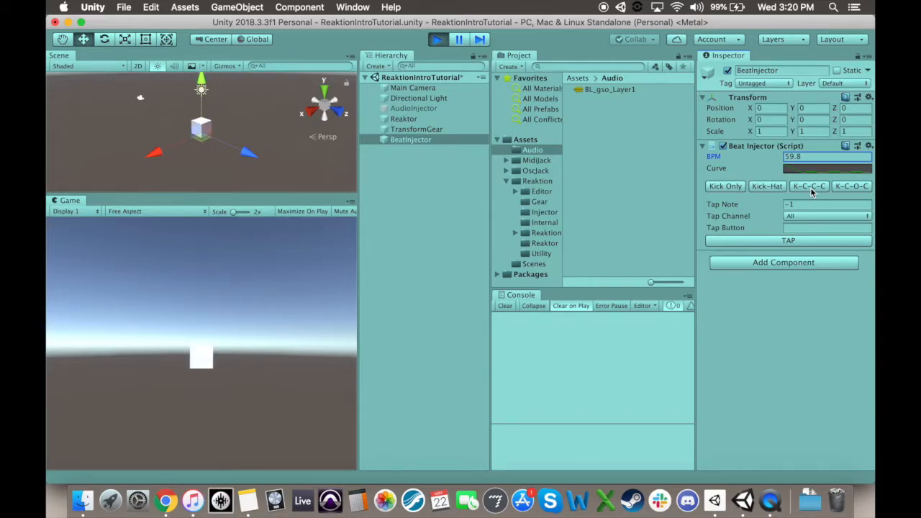
Reshape the Beat Injector's beat envelope curve in the curve editor
left_click(827, 167)
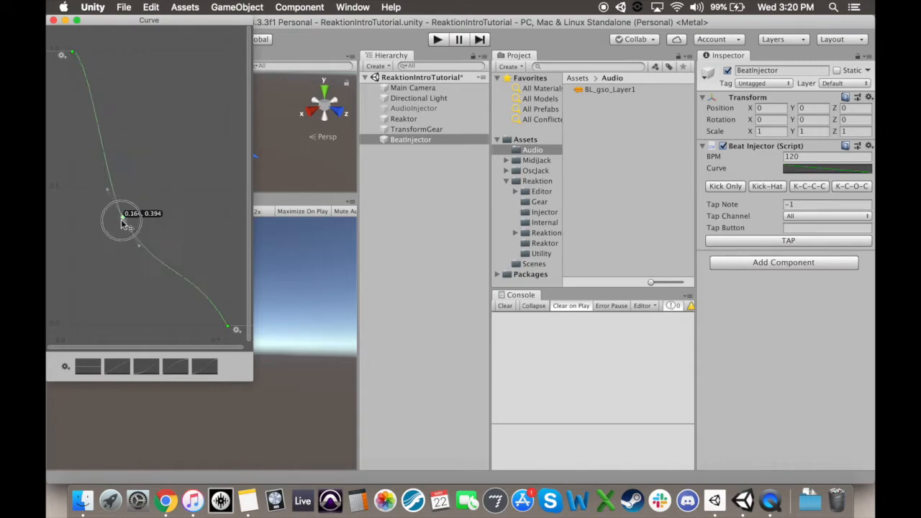
left_click_drag(122, 218, 175, 269)
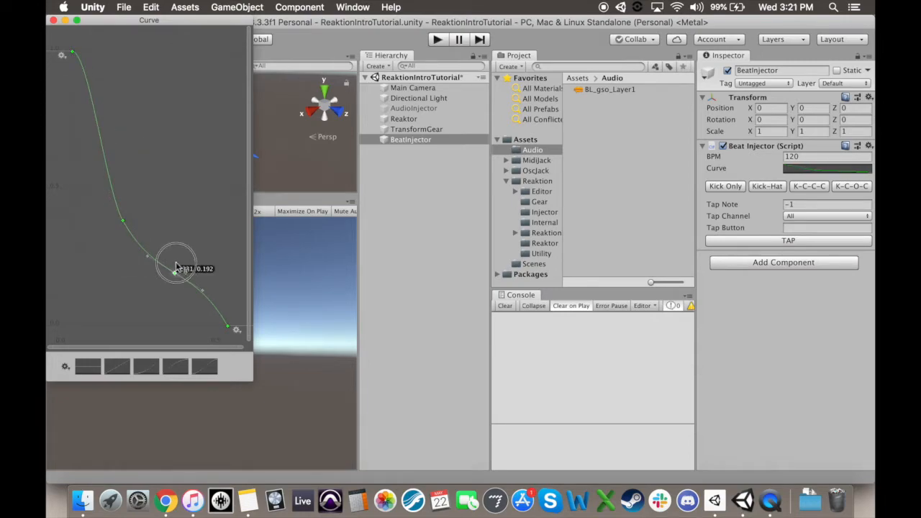
left_click_drag(176, 266, 176, 127)
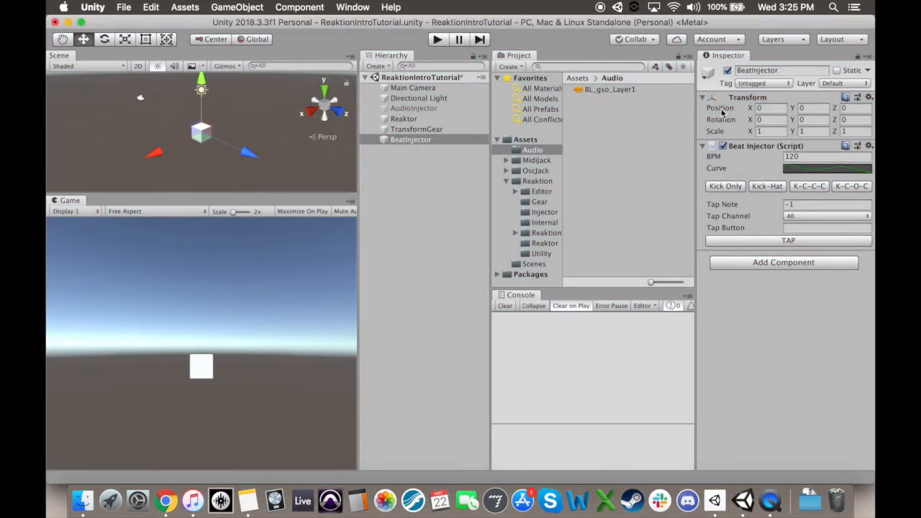
Switch the Reaktor's injector binding to Bind By Name with AudioInjector
left_click(414, 108)
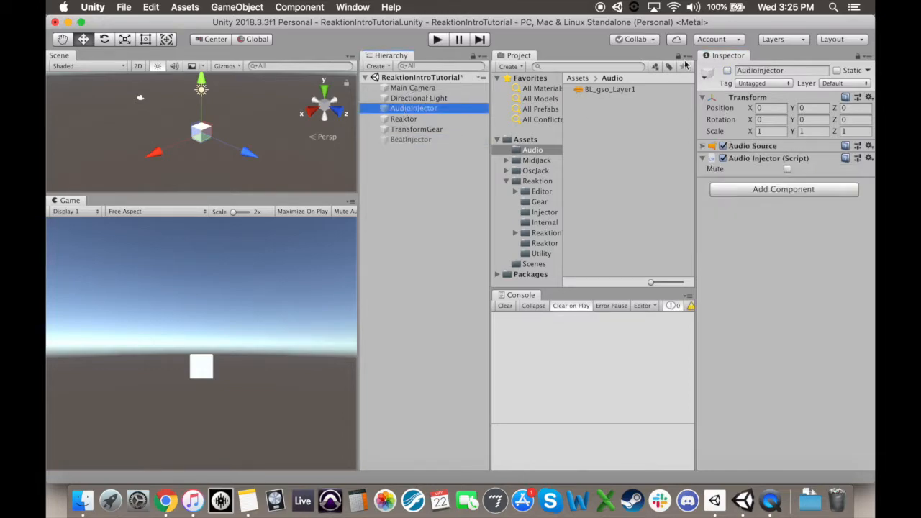
left_click(403, 118)
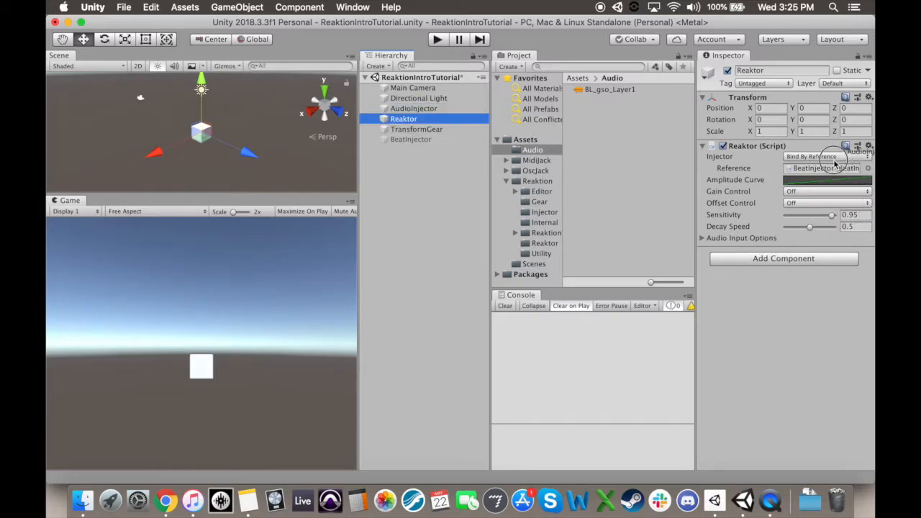
left_click(834, 161)
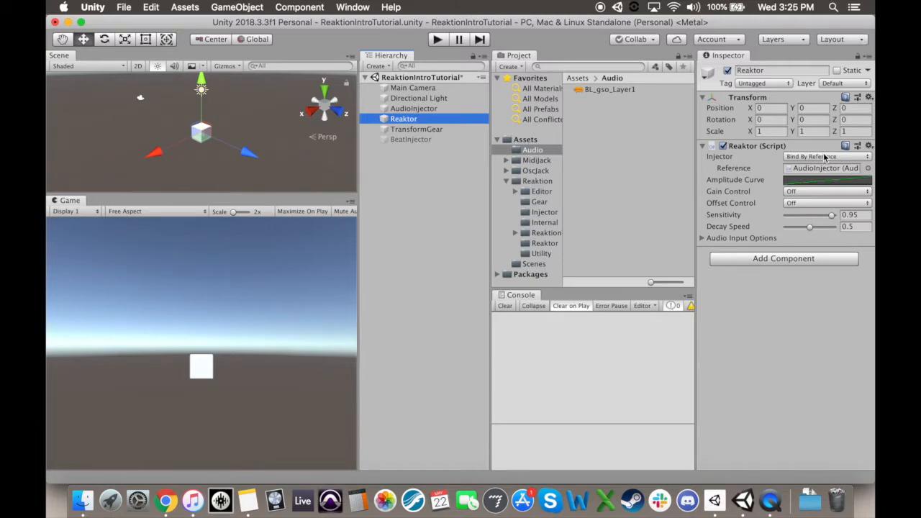
left_click(825, 155)
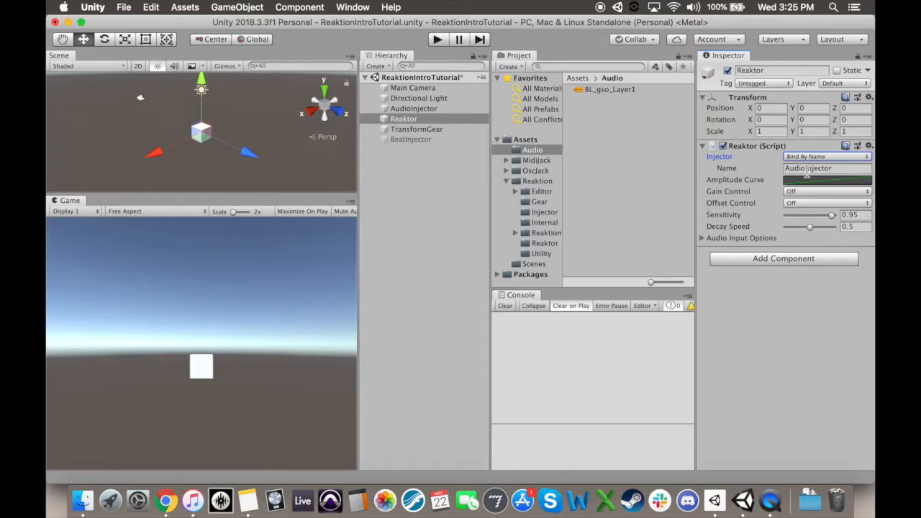
left_click(827, 178)
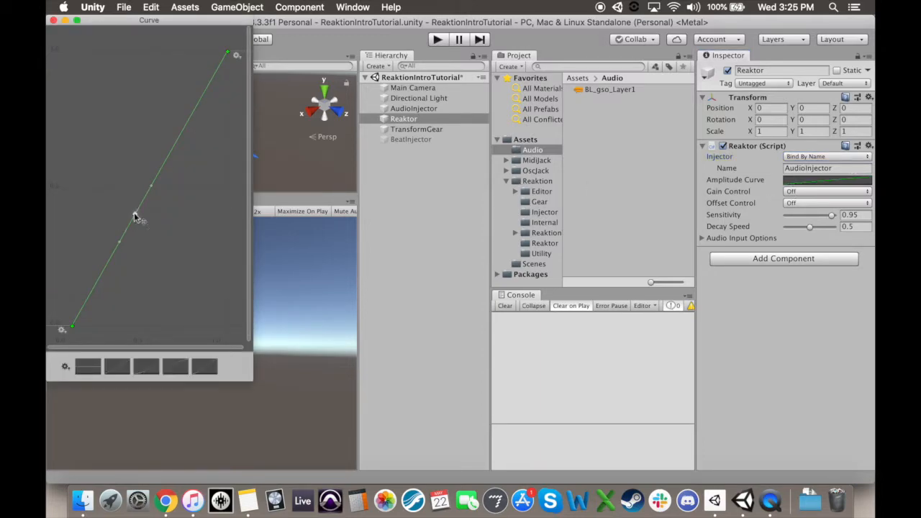
Bend the Reaktor's amplitude curve so it stays low then rises steeply
left_click_drag(135, 216, 99, 152)
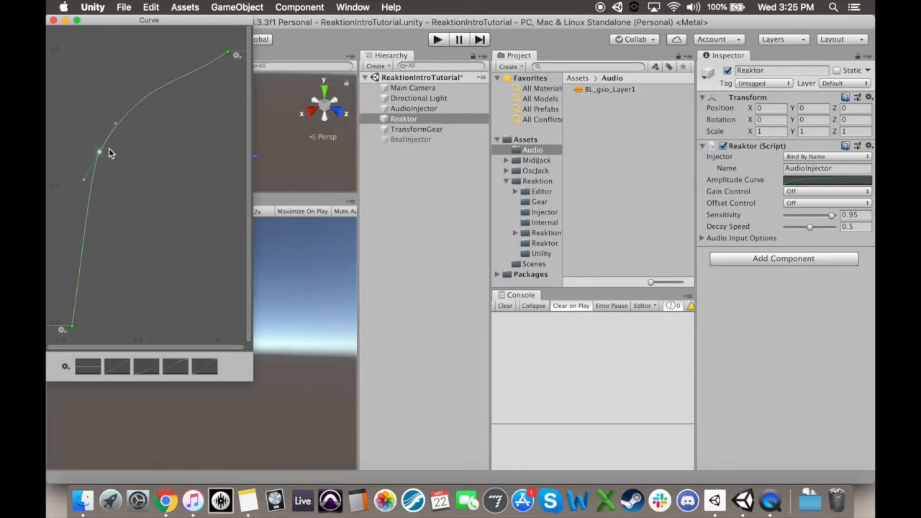
left_click_drag(99, 152, 227, 216)
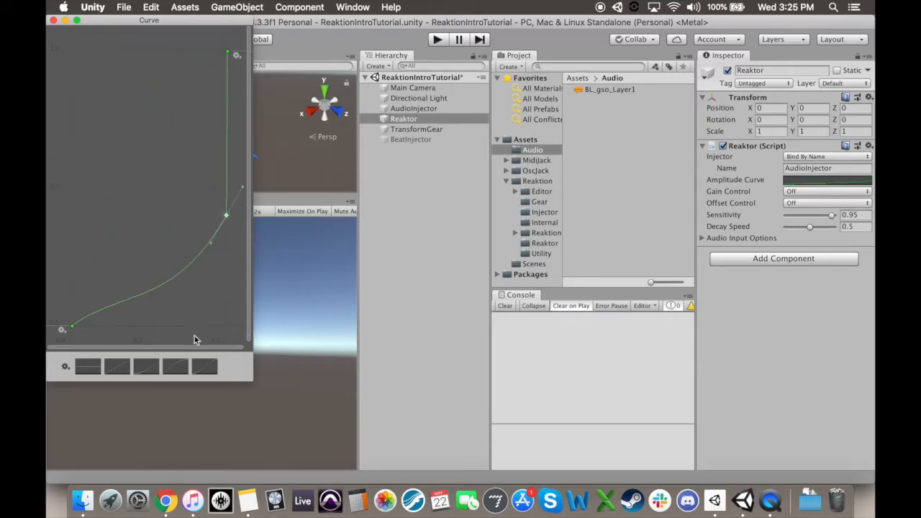
left_click(204, 367)
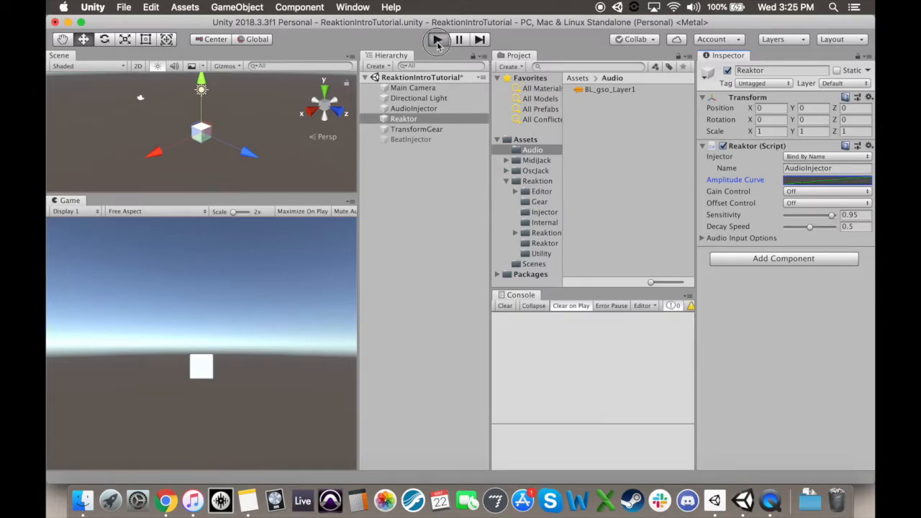
Play the scene and tune Reaktor Sensitivity through several values up to 1, with Decay Speed 1
left_click(437, 40)
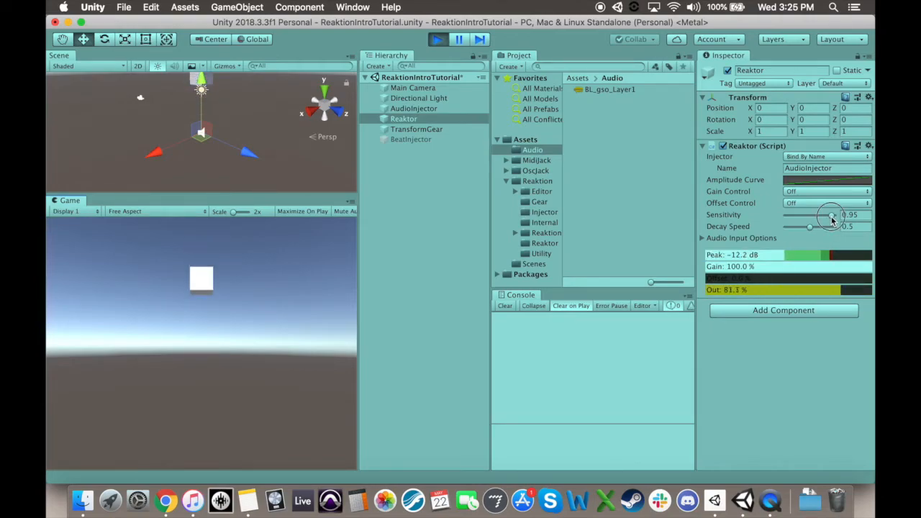
left_click_drag(828, 215, 790, 214)
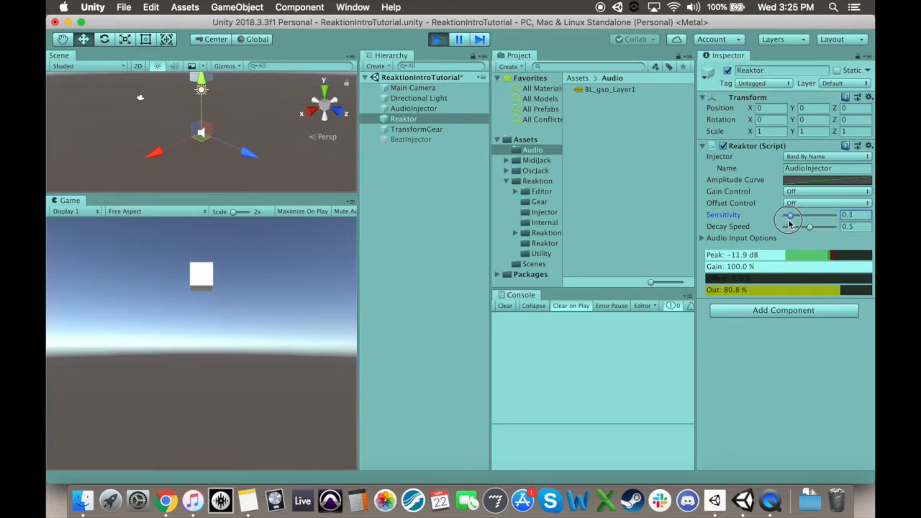
left_click_drag(790, 217, 794, 217)
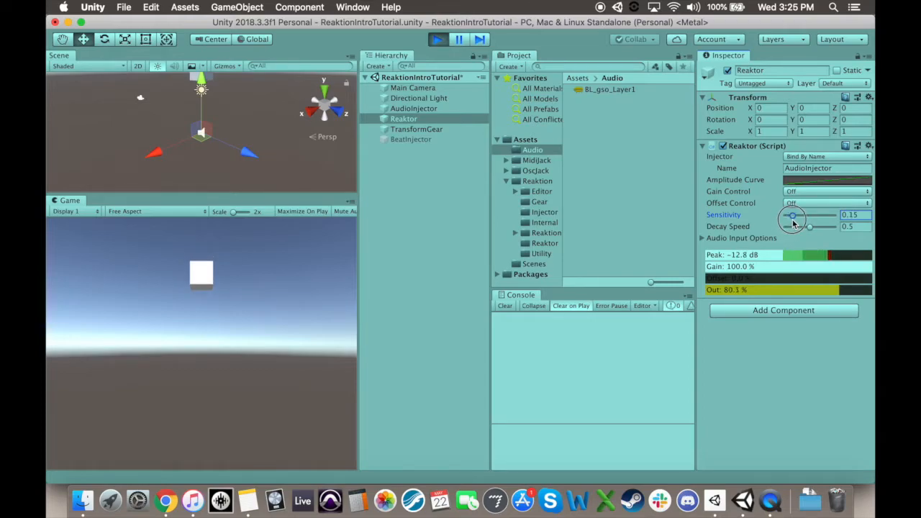
left_click_drag(793, 218, 797, 218)
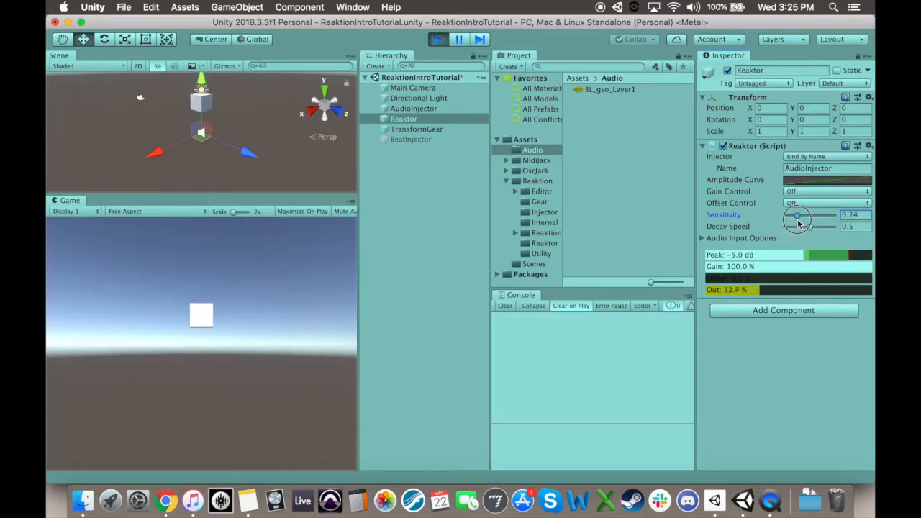
left_click_drag(797, 215, 805, 215)
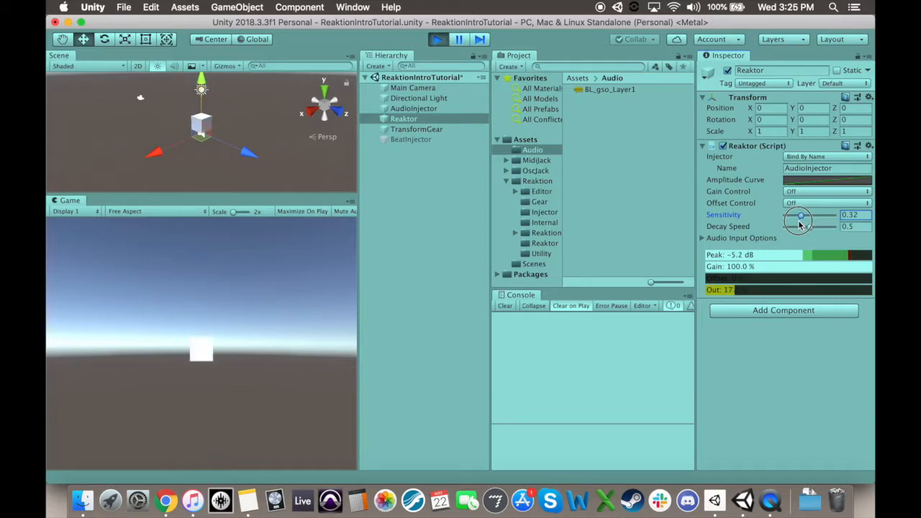
left_click_drag(800, 216, 804, 221)
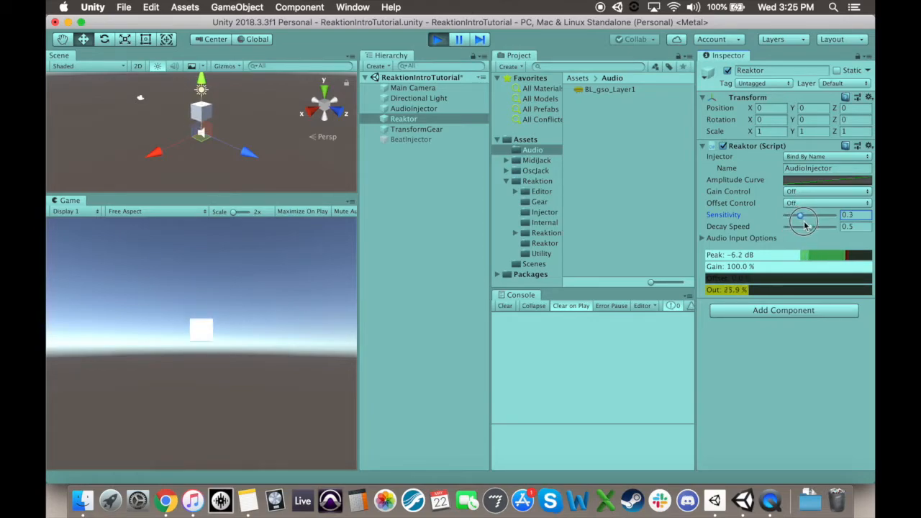
left_click_drag(800, 216, 831, 216)
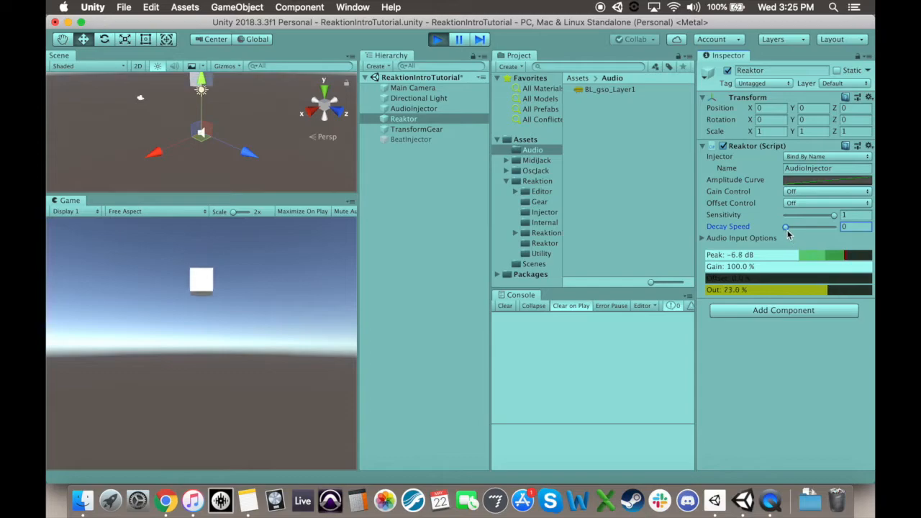
left_click_drag(785, 227, 792, 227)
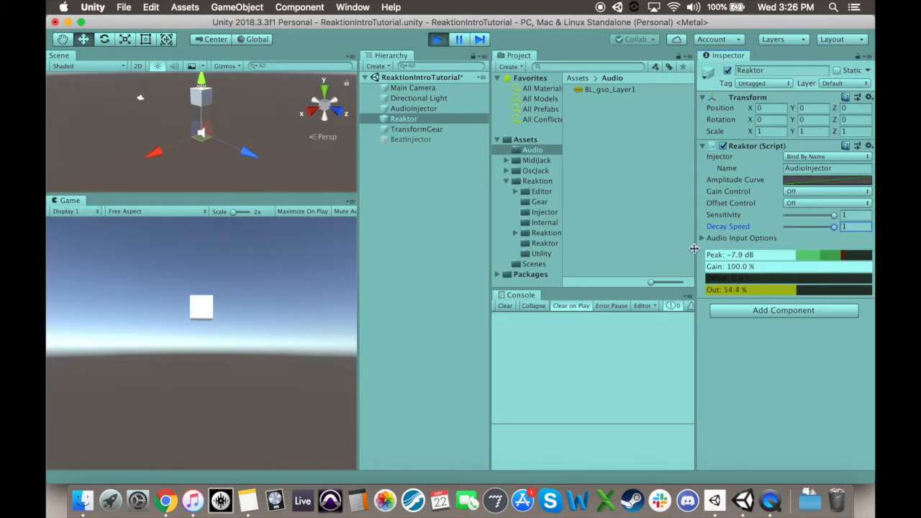
Expand Audio Input Options and sweep the Headroom slider up, then down to 0
left_click(702, 238)
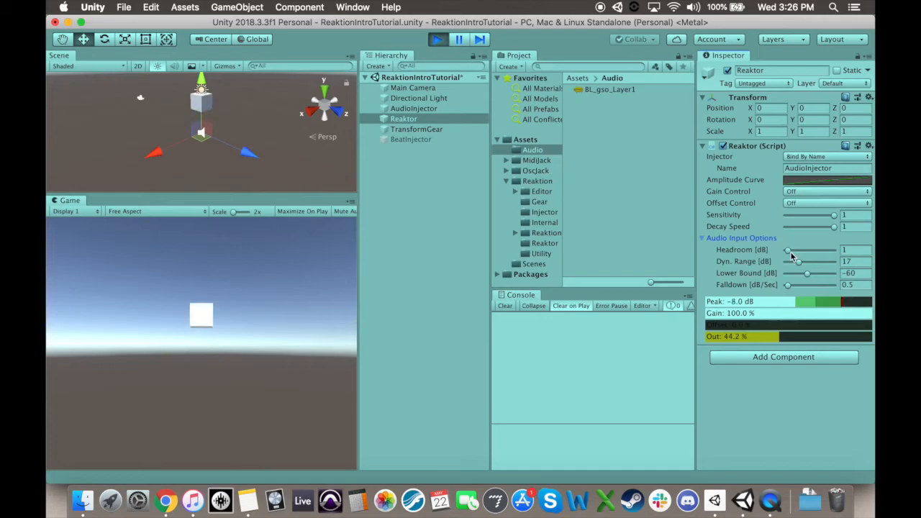
left_click_drag(787, 250, 834, 250)
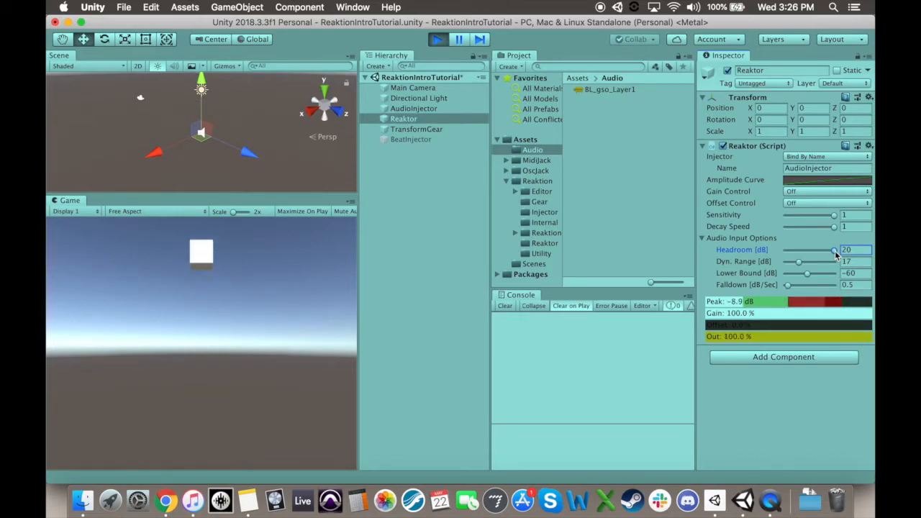
left_click_drag(833, 250, 791, 250)
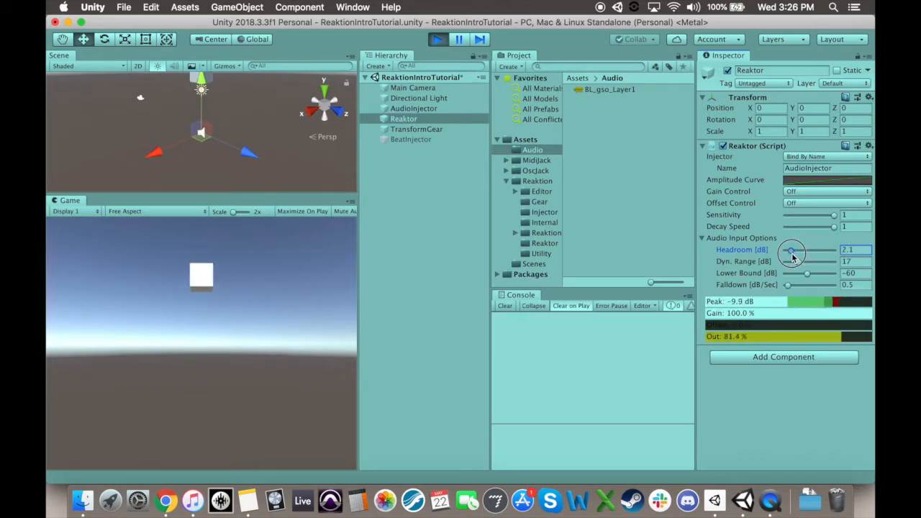
left_click_drag(791, 250, 789, 250)
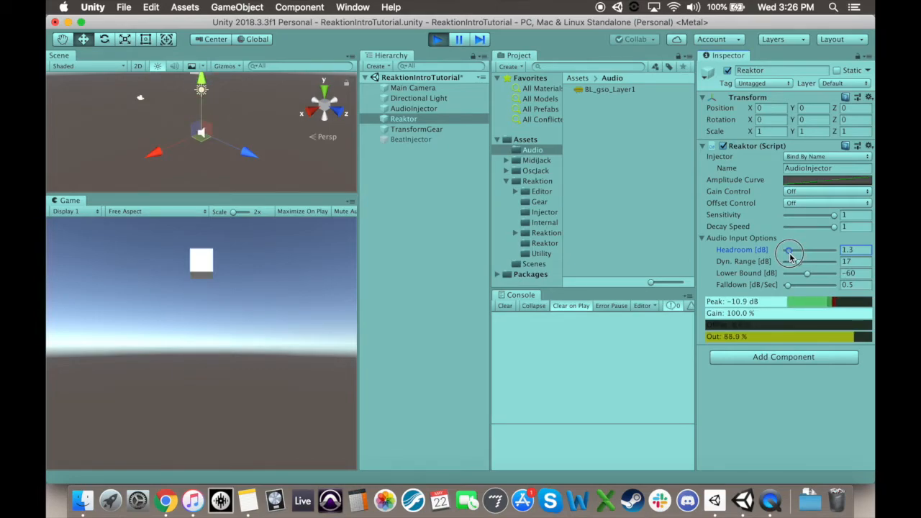
left_click_drag(802, 250, 784, 250)
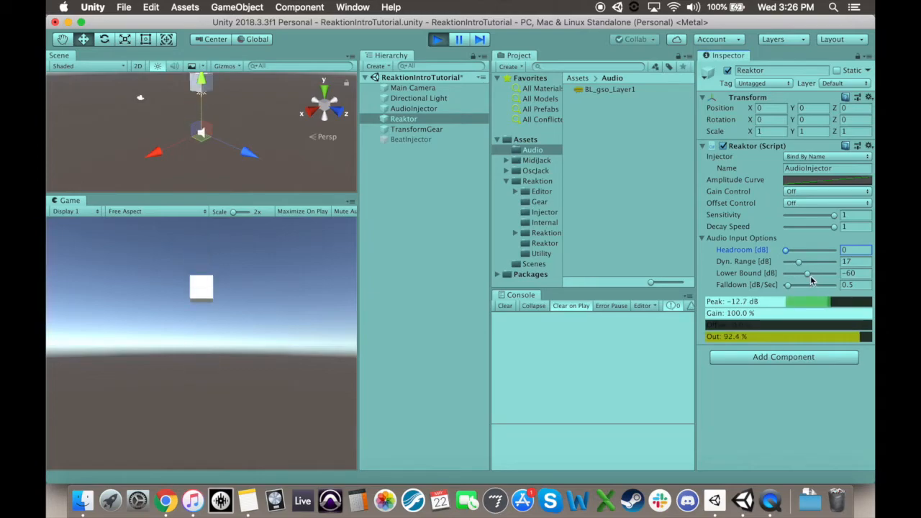
Sweep the Lower Bound slider downward, ending around -100
left_click(854, 273)
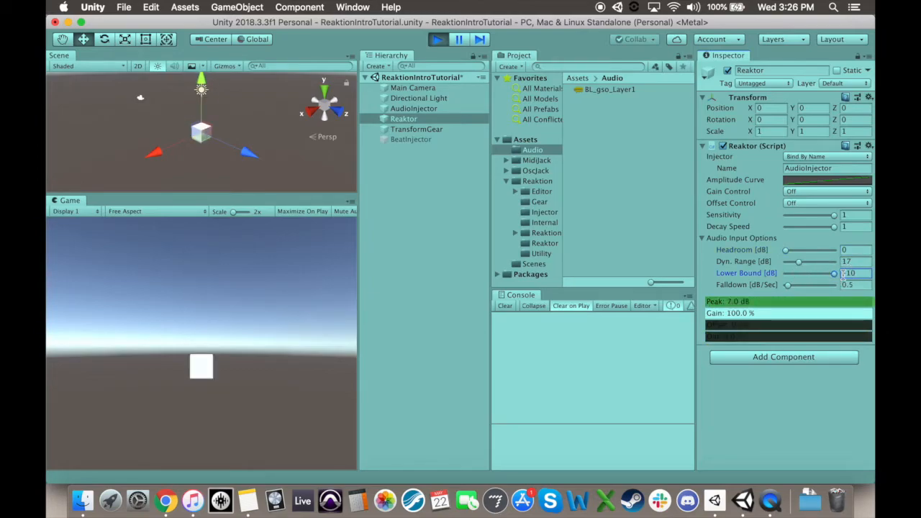
left_click_drag(834, 274, 827, 274)
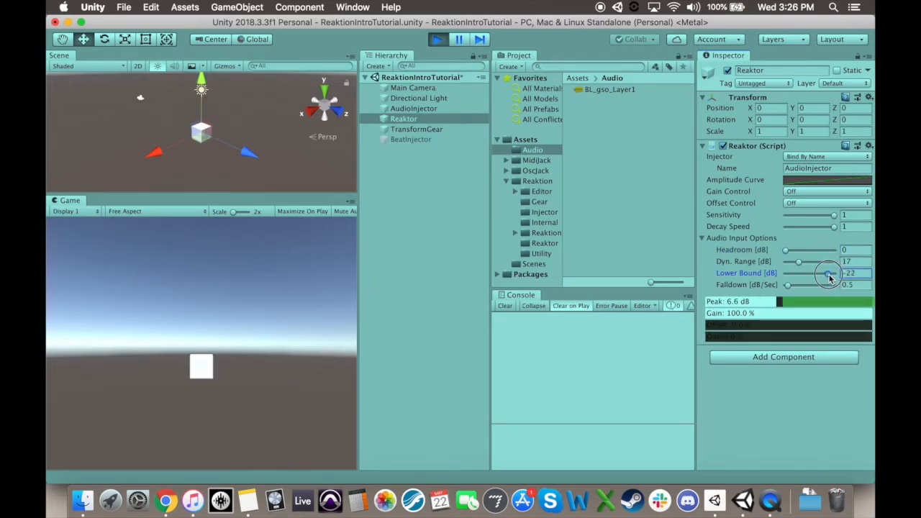
left_click_drag(831, 274, 823, 273)
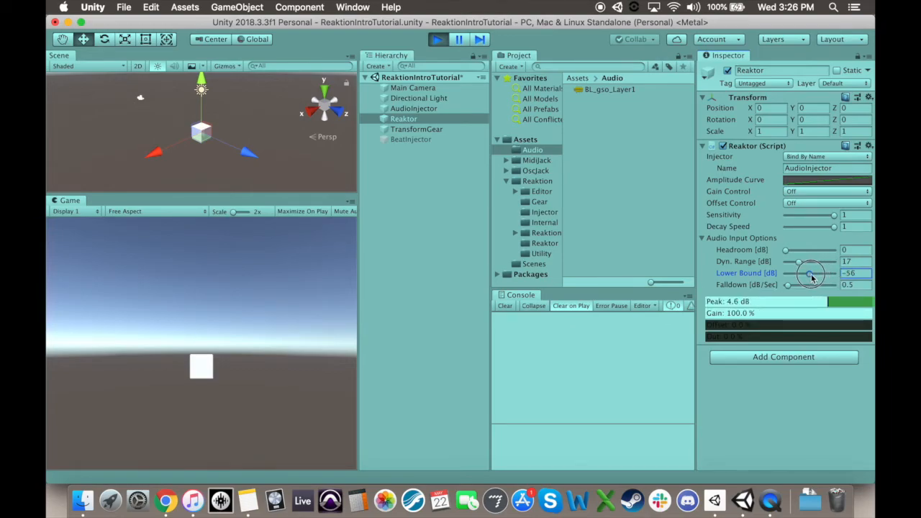
left_click_drag(813, 274, 804, 273)
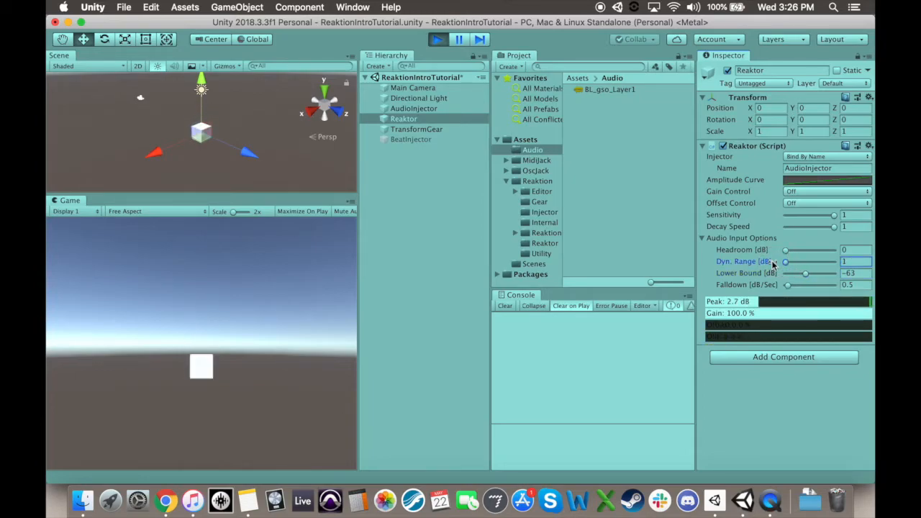
left_click_drag(806, 273, 800, 274)
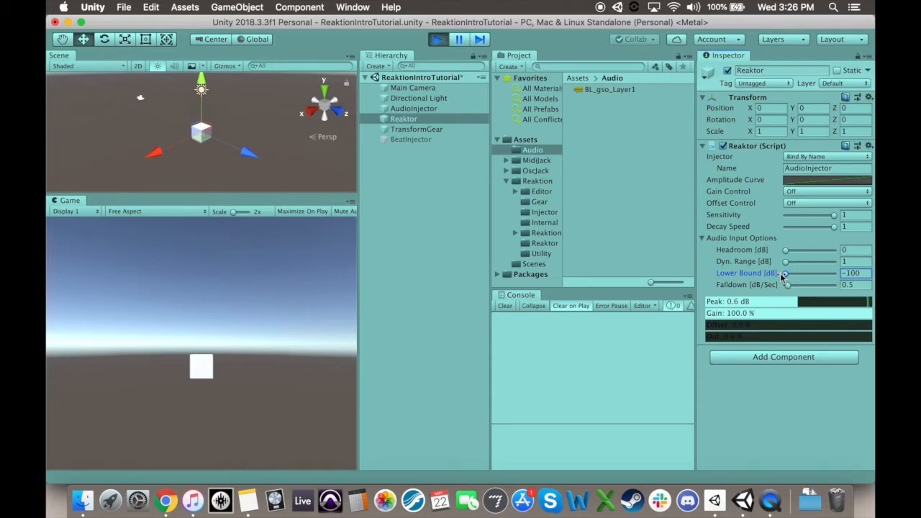
mouse_move(785, 250)
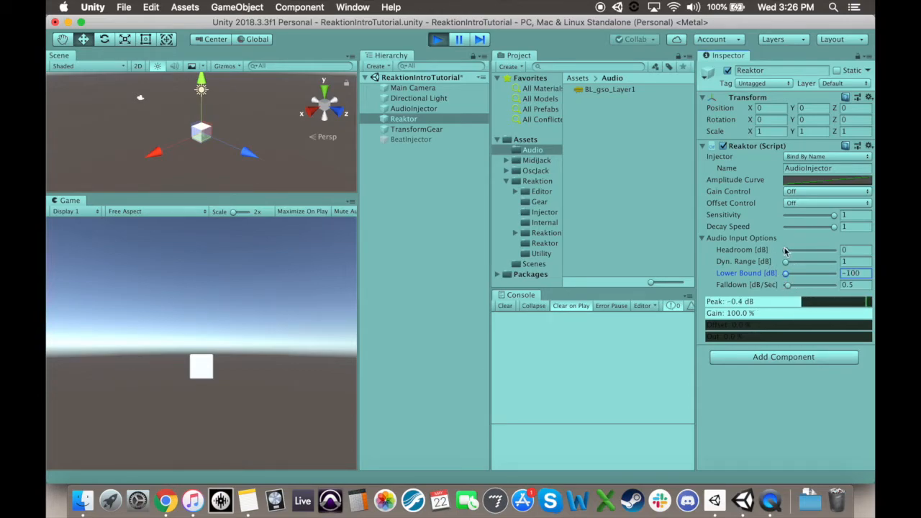
Sweep the Dyn. Range slider up and back down to test values during playback
left_click_drag(784, 262, 813, 262)
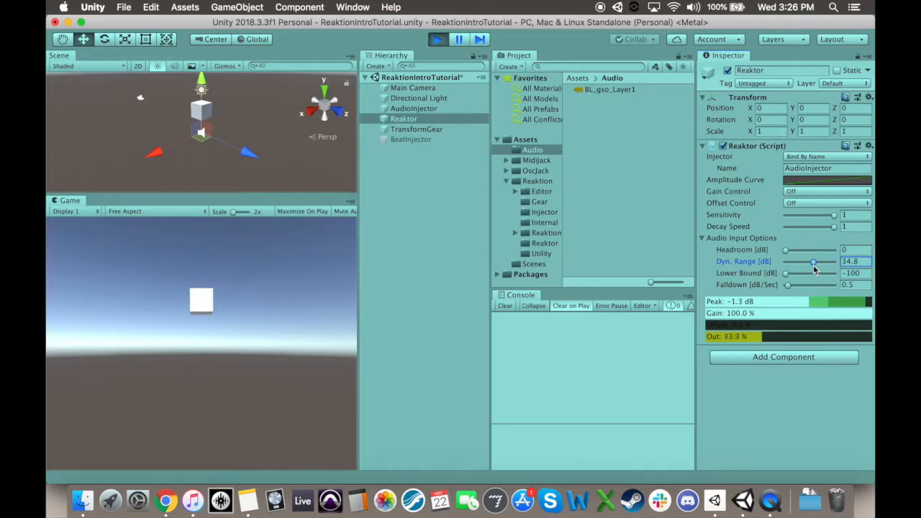
left_click_drag(812, 262, 797, 261)
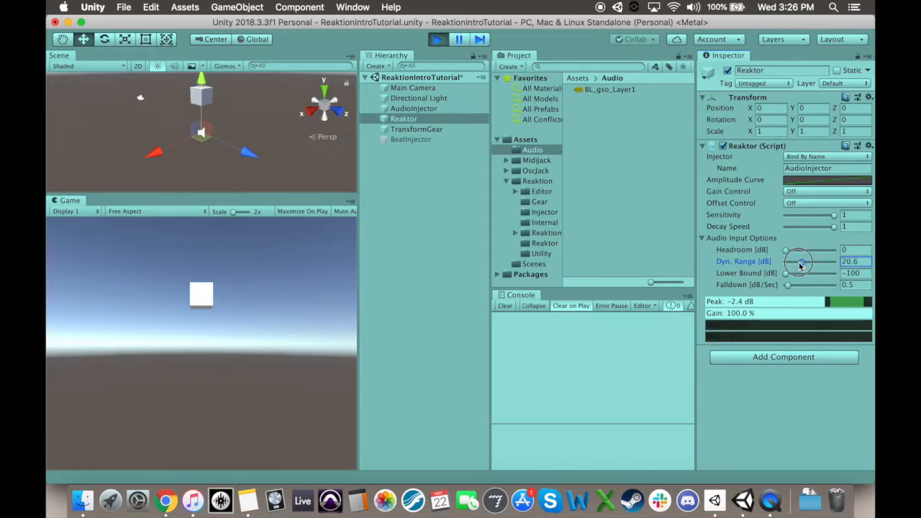
left_click_drag(798, 262, 794, 266)
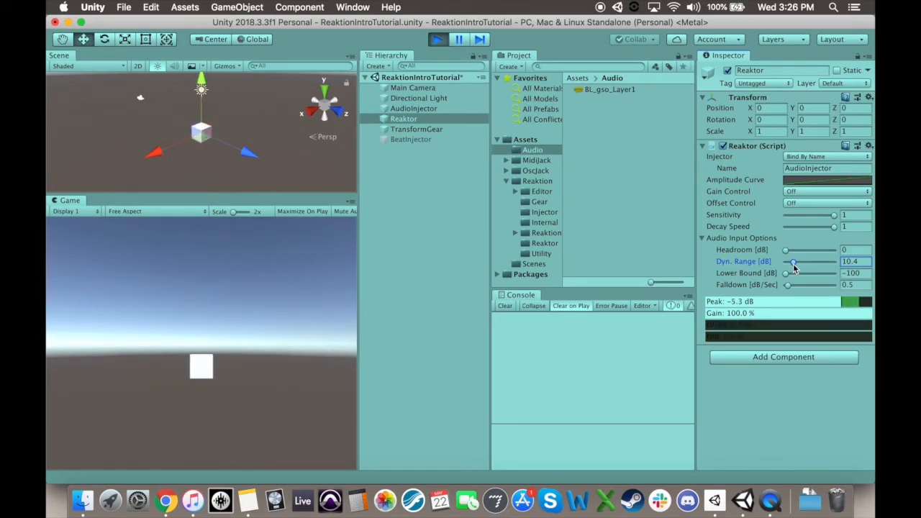
left_click_drag(794, 262, 785, 262)
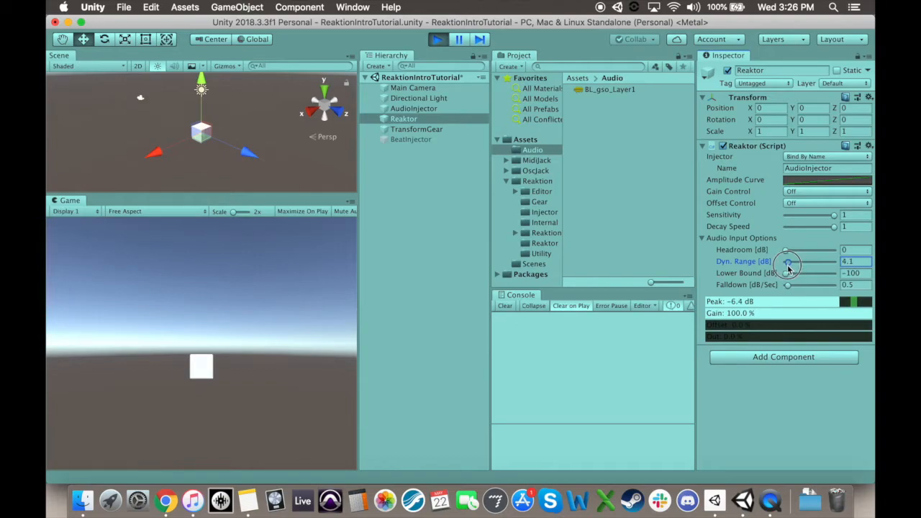
left_click_drag(788, 261, 762, 262)
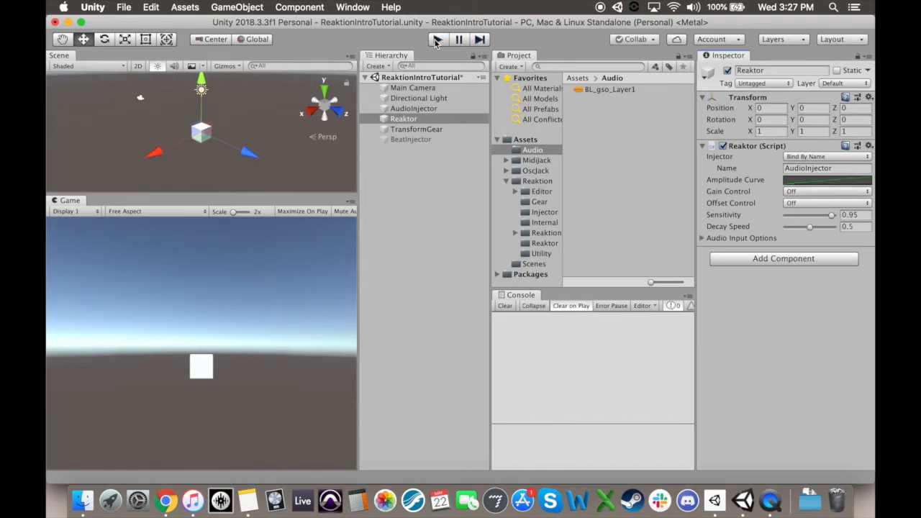
Re-expand Audio Input Options and restart scene playback
left_click(702, 238)
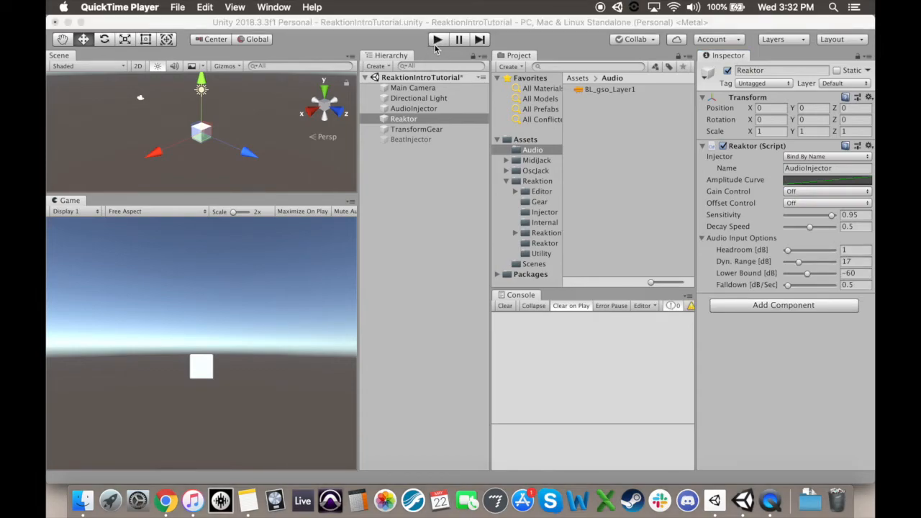
left_click(438, 40)
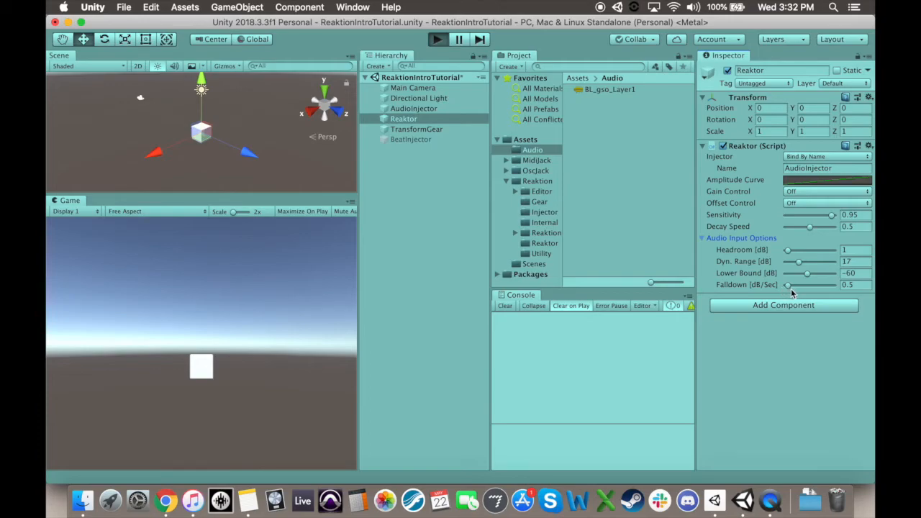
left_click(438, 40)
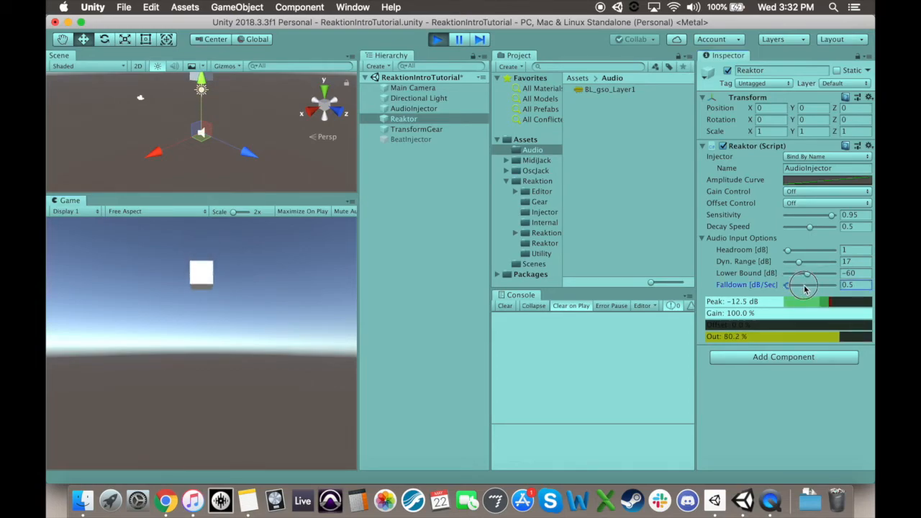
Sweep the Falloff [dB/Sec] slider up to 10 and back down to 0
left_click_drag(785, 285, 835, 285)
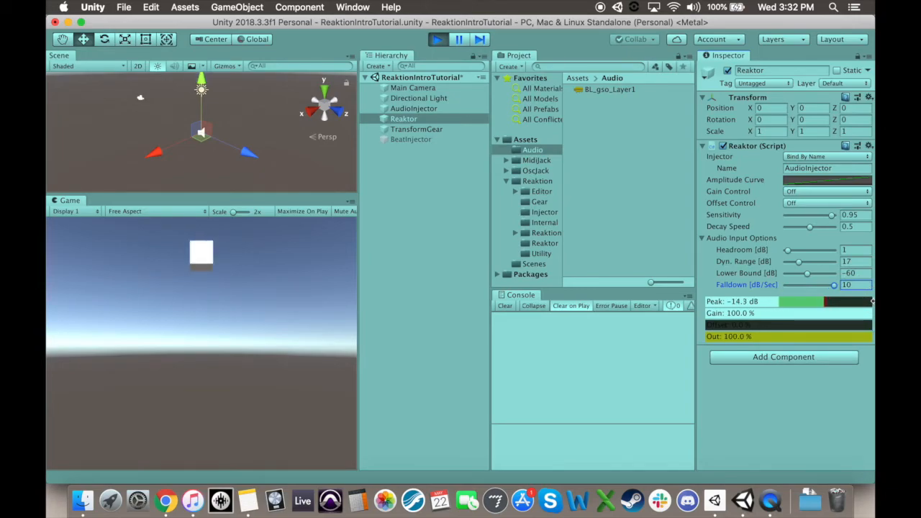
left_click_drag(832, 285, 794, 285)
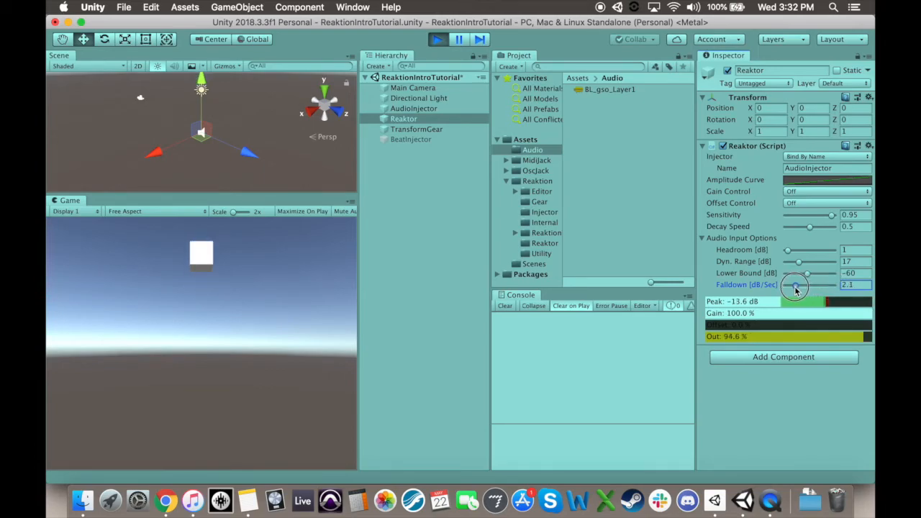
left_click_drag(814, 285, 784, 285)
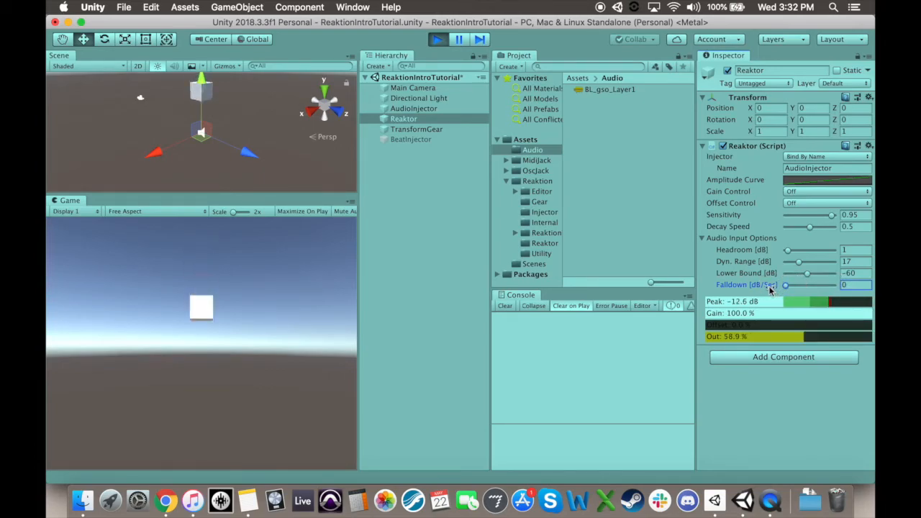
left_click(438, 40)
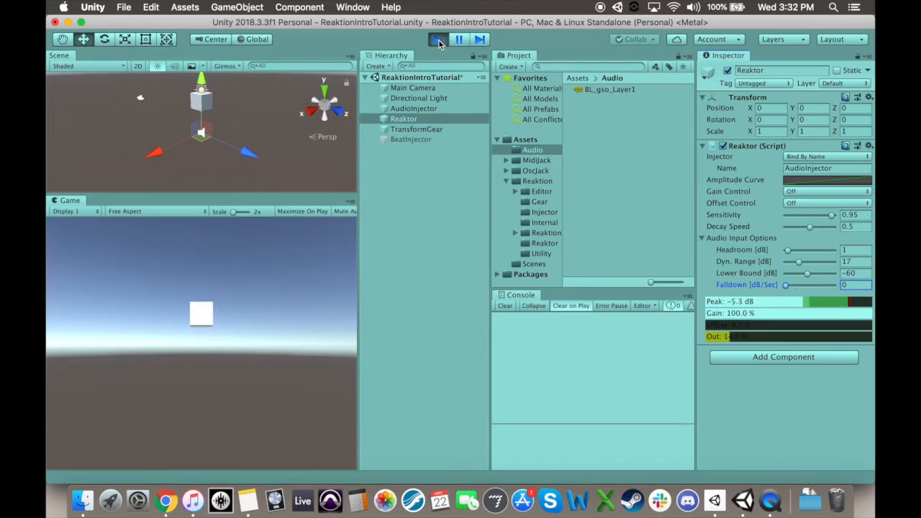
left_click(437, 40)
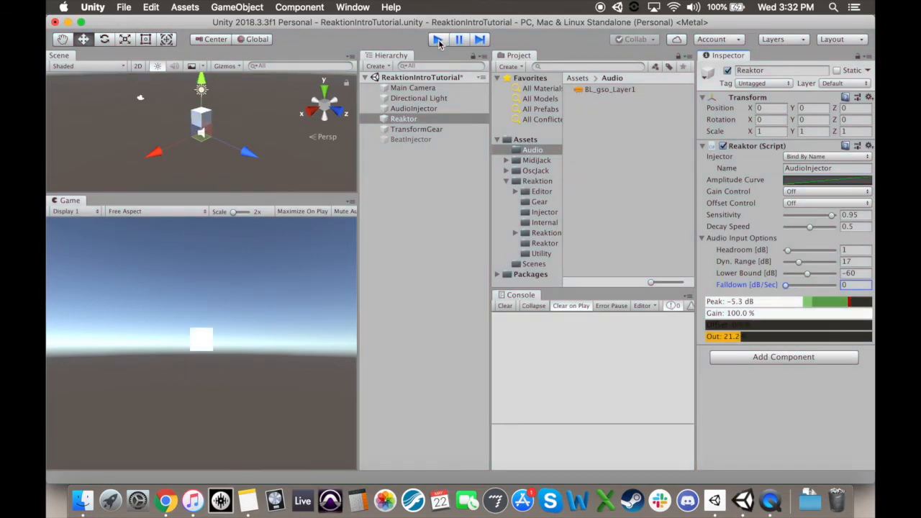